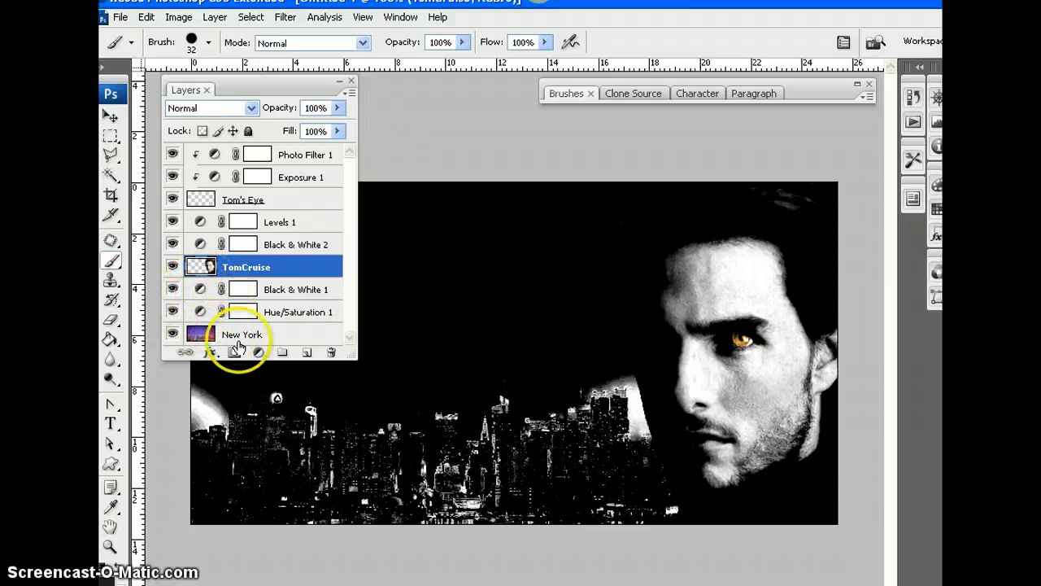
- Make Tom's Eye the active layer, beneath its clipped Exposure and Photo Filter adjustments
{"action": "left_click", "coordinate": [259, 352]}
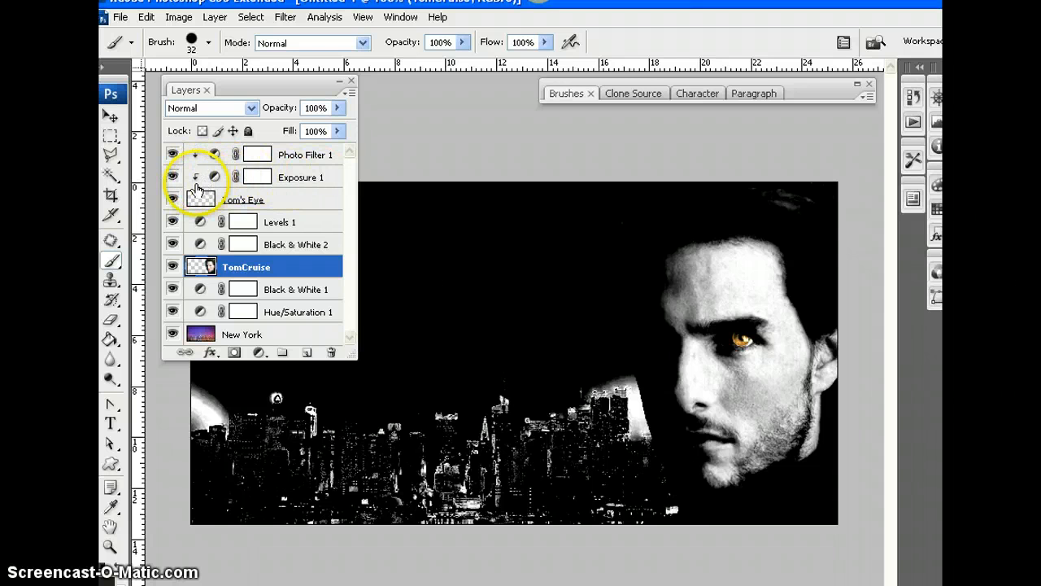
{"action": "left_click", "coordinate": [245, 199]}
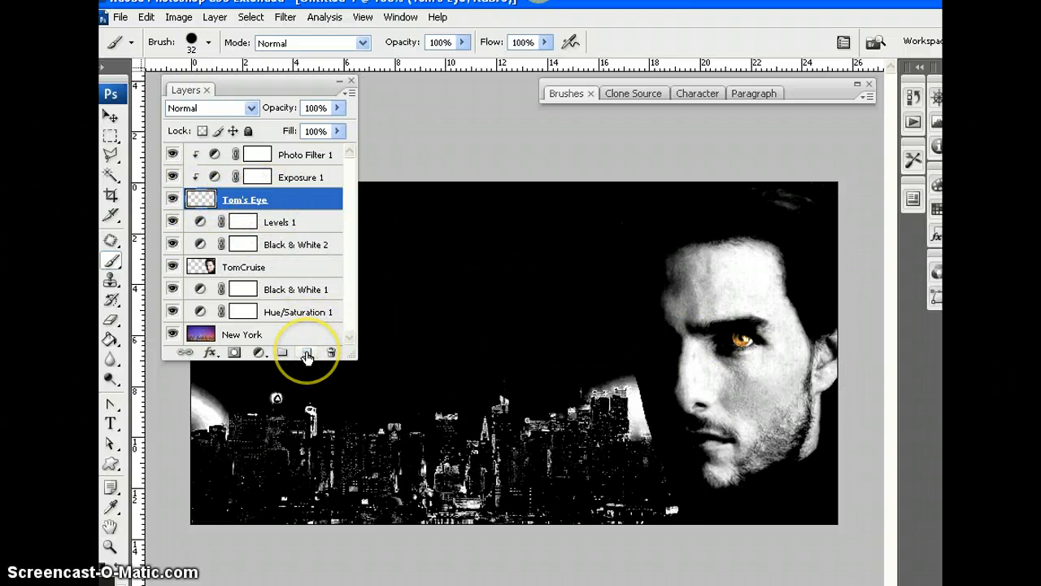
- Create a new layer, move it to the top, release its clipping mask and name it Cuts
{"action": "left_click", "coordinate": [306, 352]}
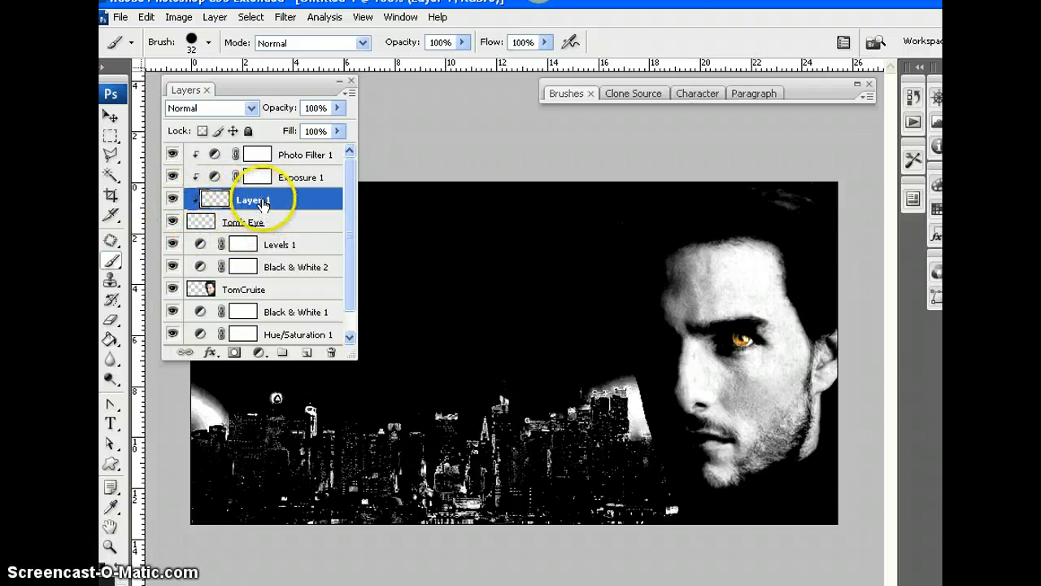
{"action": "left_click_drag", "start_coordinate": [253, 199], "coordinate": [252, 154]}
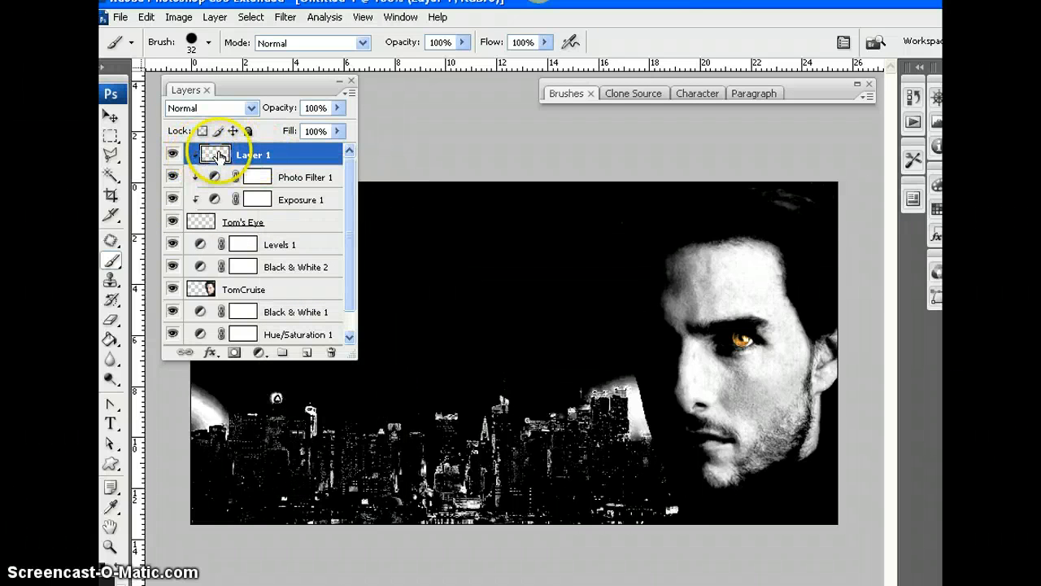
{"action": "right_click", "coordinate": [252, 155]}
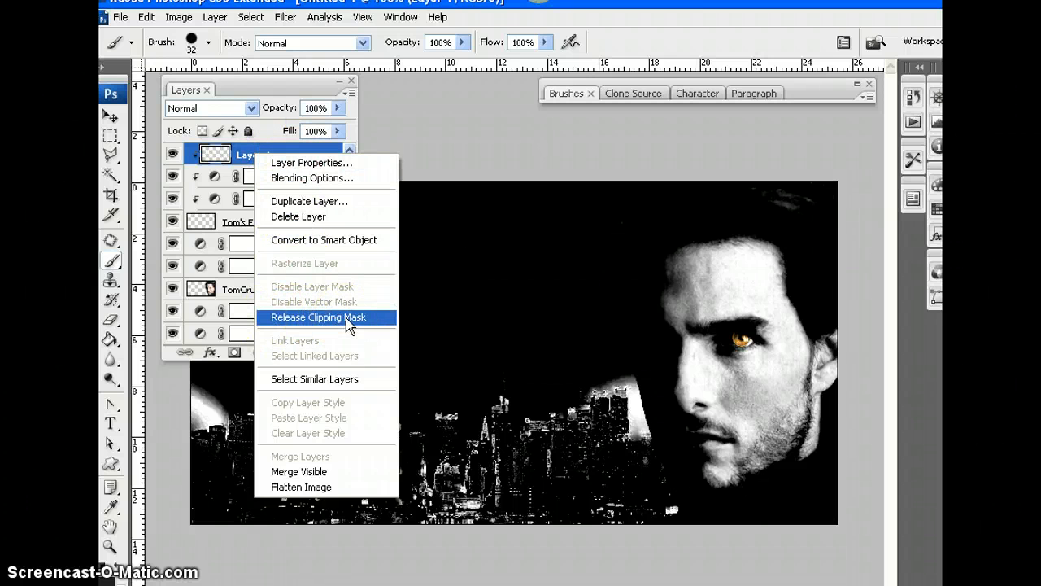
{"action": "left_click", "coordinate": [317, 317]}
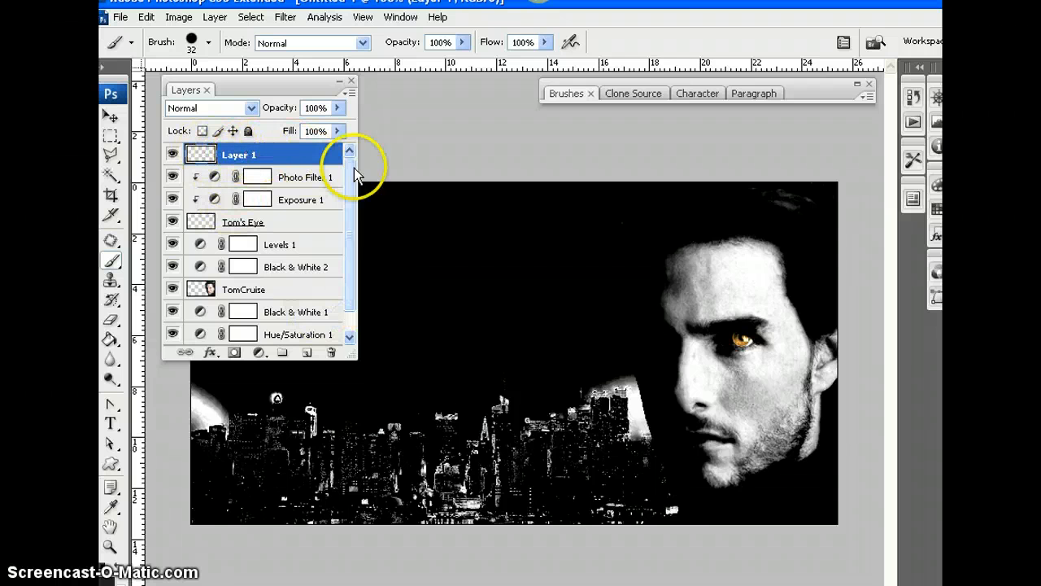
{"action": "double_click", "coordinate": [238, 154]}
{"action": "type", "text": "Cuts"}
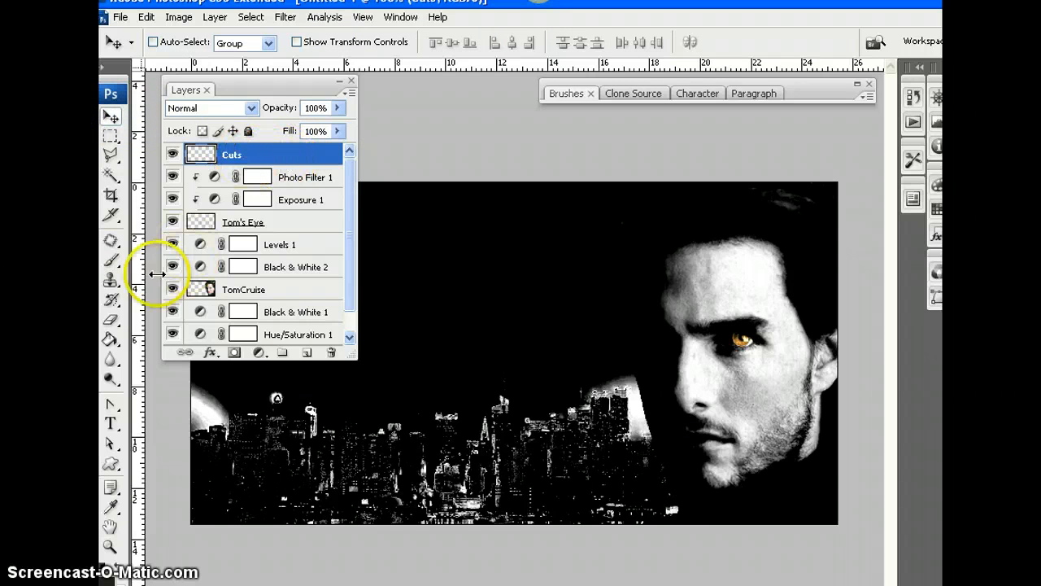
- Select the Brush tool and lower its Master Diameter to a 6 px tip
{"action": "left_click", "coordinate": [112, 260]}
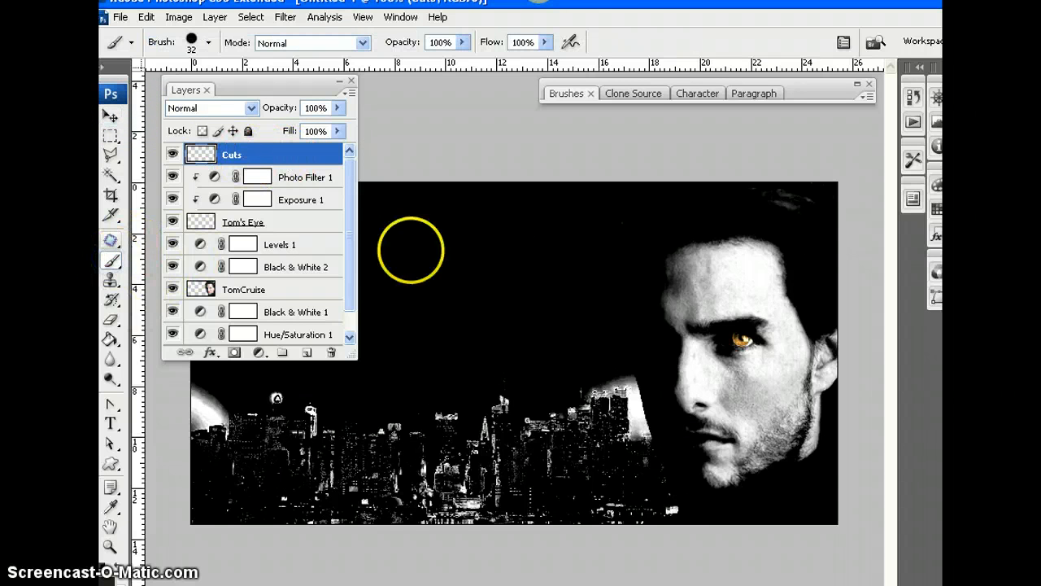
{"action": "left_click", "coordinate": [724, 284]}
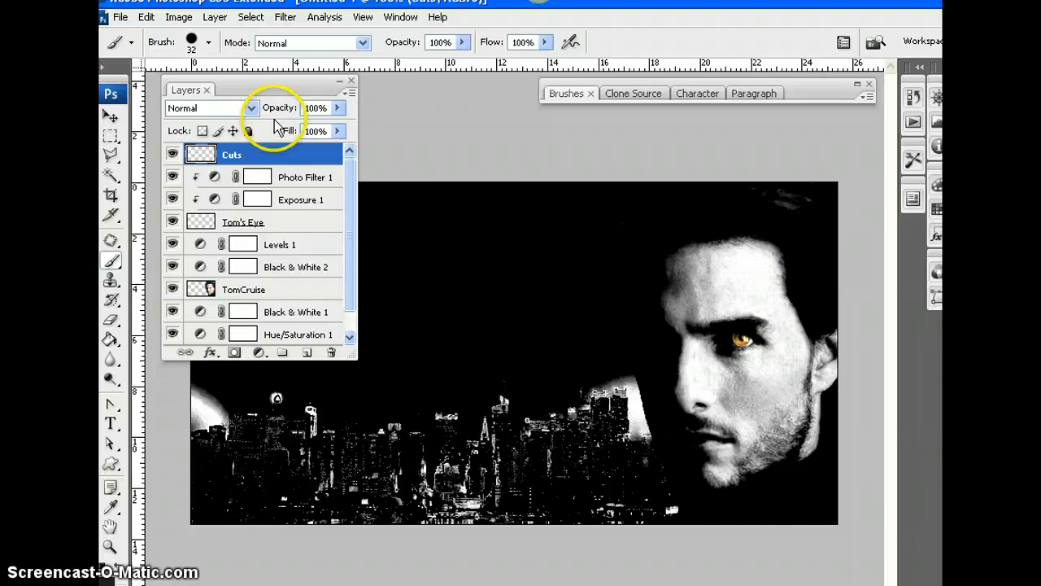
{"action": "left_click", "coordinate": [209, 42]}
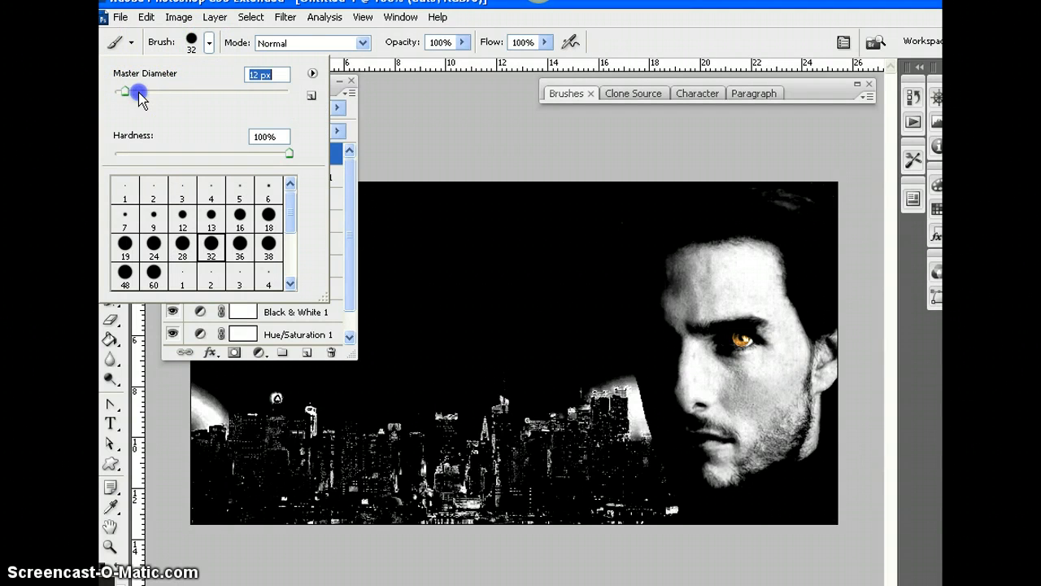
{"action": "left_click_drag", "start_coordinate": [137, 92], "coordinate": [121, 92]}
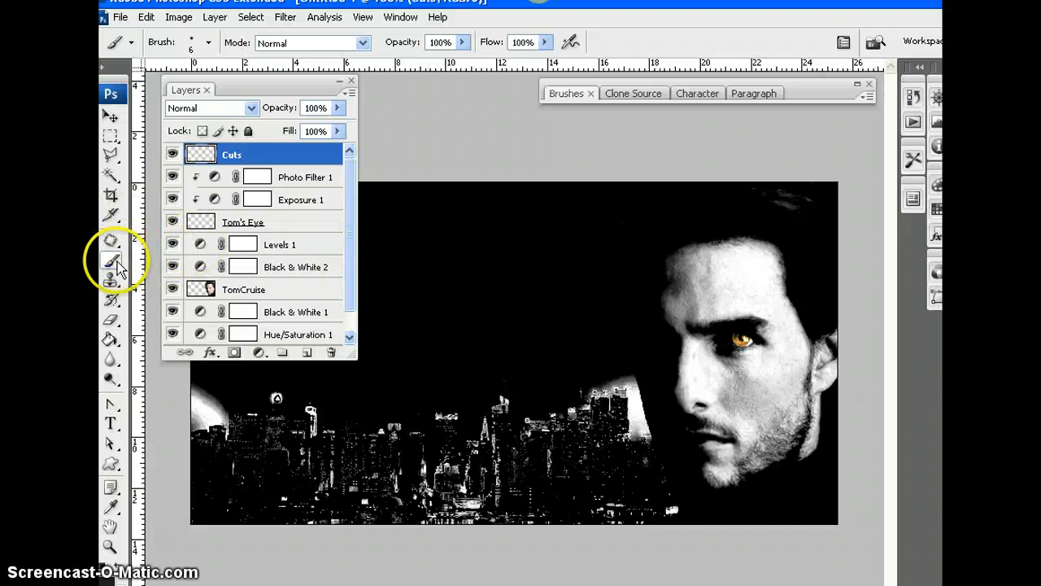
{"action": "mouse_move", "coordinate": [565, 97]}
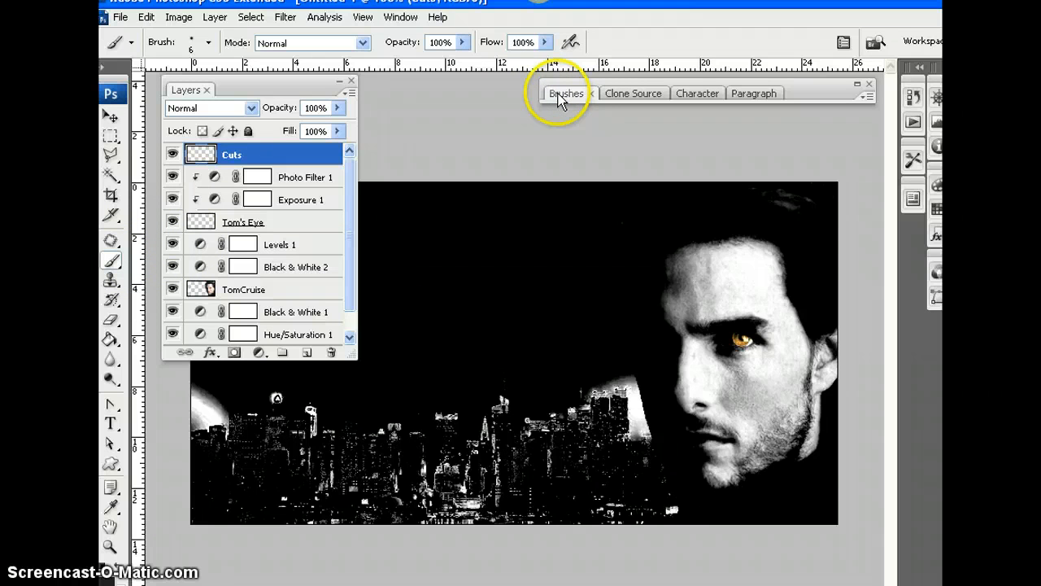
- Open the Brushes panel from the Window menu
{"action": "left_click", "coordinate": [567, 93]}
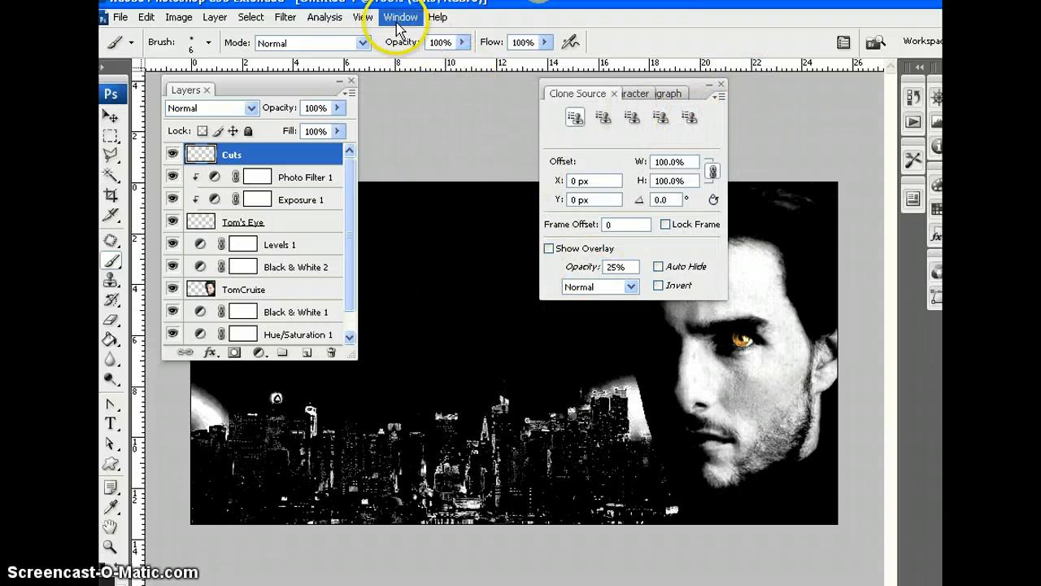
{"action": "left_click", "coordinate": [401, 16]}
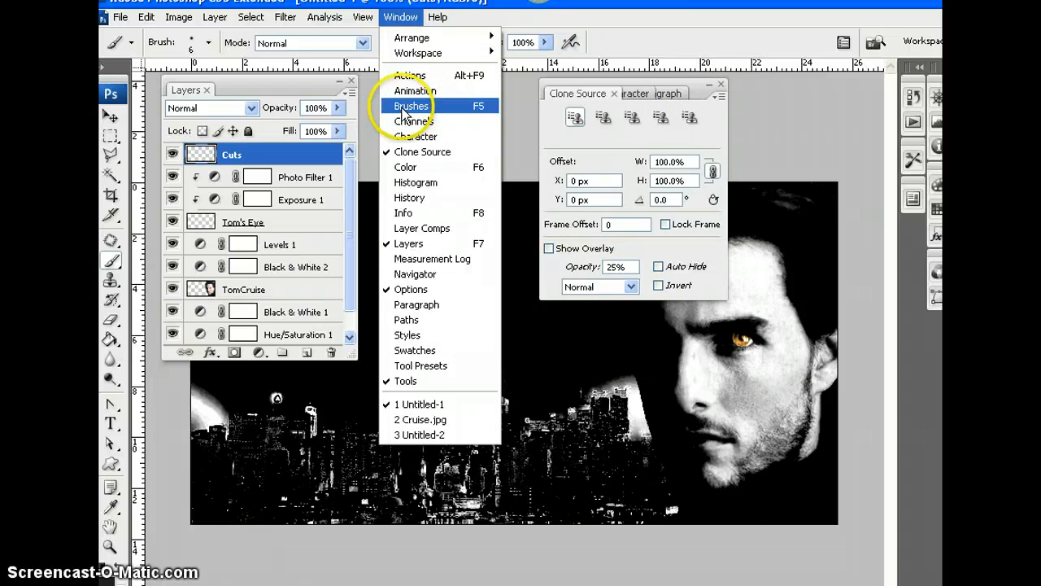
{"action": "left_click", "coordinate": [437, 17]}
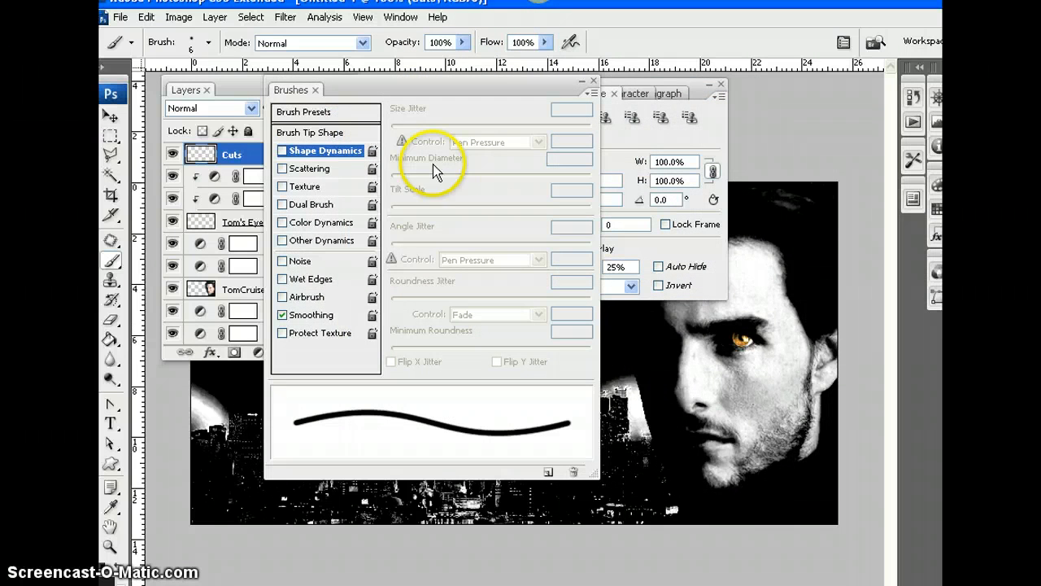
- Enable Shape Dynamics: Size Jitter 0%, Minimum Diameter 14%, Angle Jitter 57%, Minimum Roundness 40%
{"action": "left_click", "coordinate": [282, 150]}
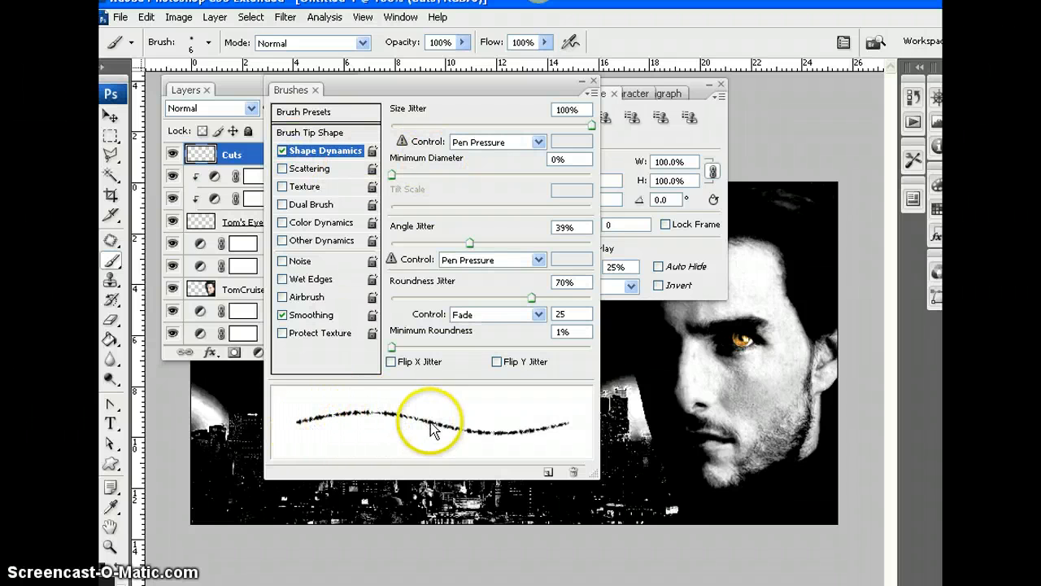
{"action": "mouse_move", "coordinate": [324, 419]}
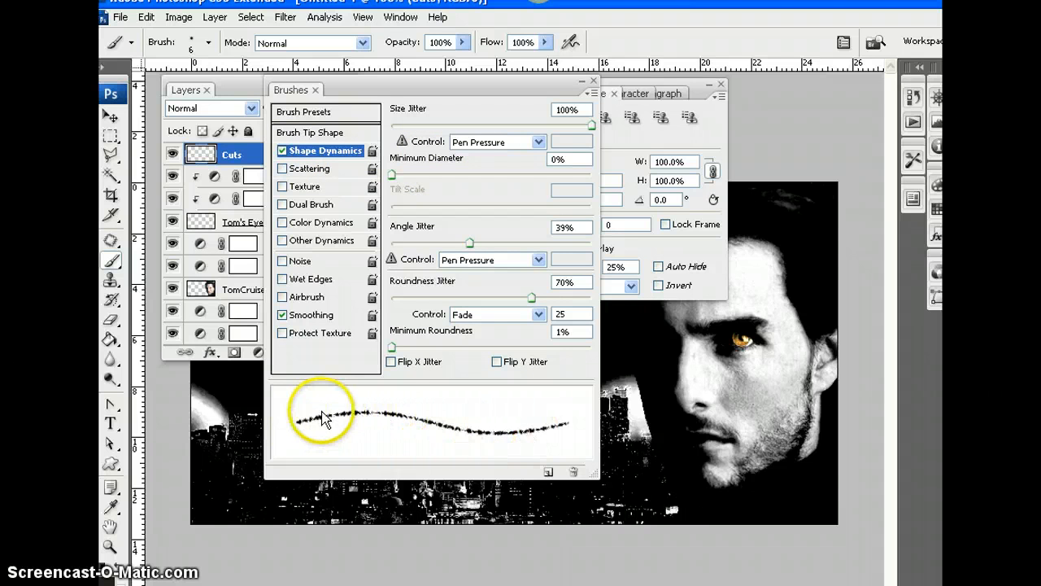
{"action": "mouse_move", "coordinate": [435, 212]}
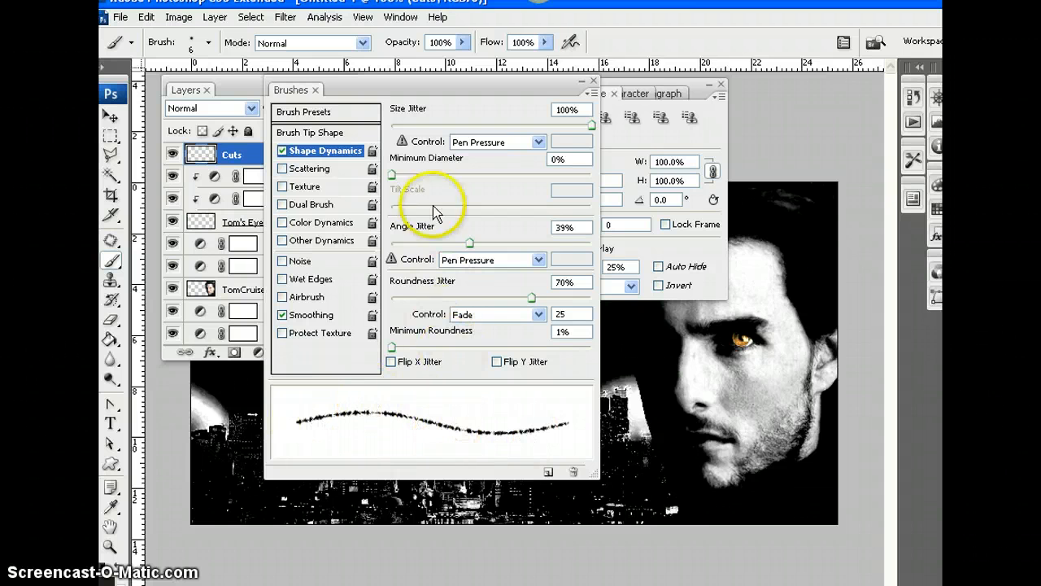
{"action": "left_click_drag", "start_coordinate": [395, 175], "coordinate": [453, 175]}
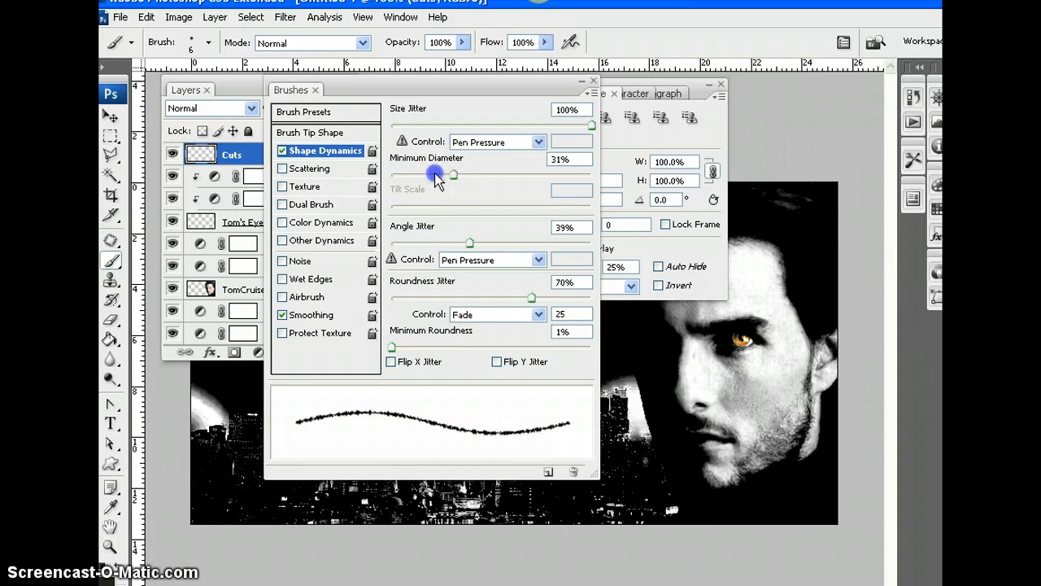
{"action": "left_click_drag", "start_coordinate": [453, 175], "coordinate": [421, 175]}
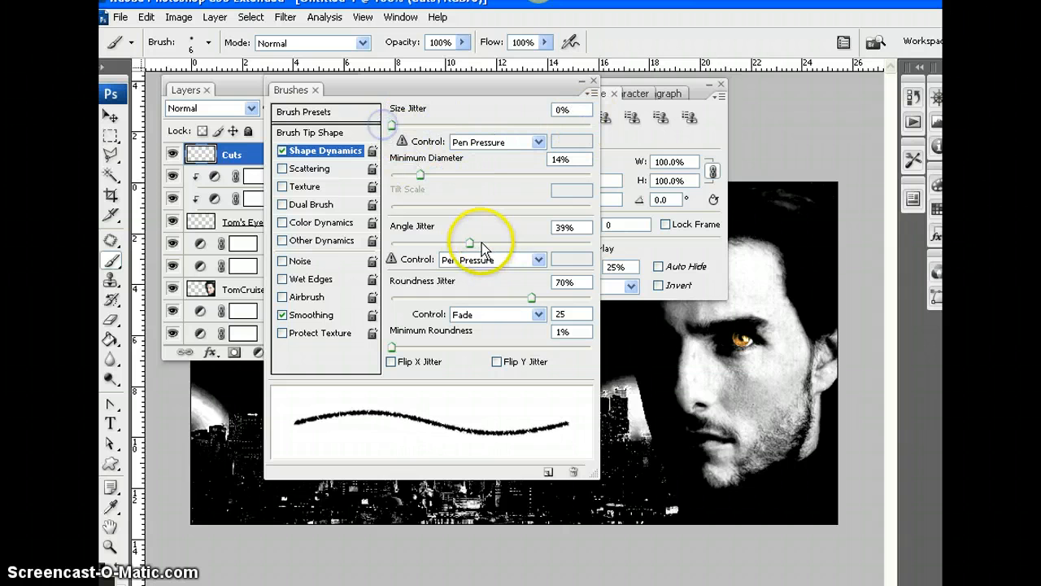
{"action": "left_click_drag", "start_coordinate": [470, 242], "coordinate": [557, 252]}
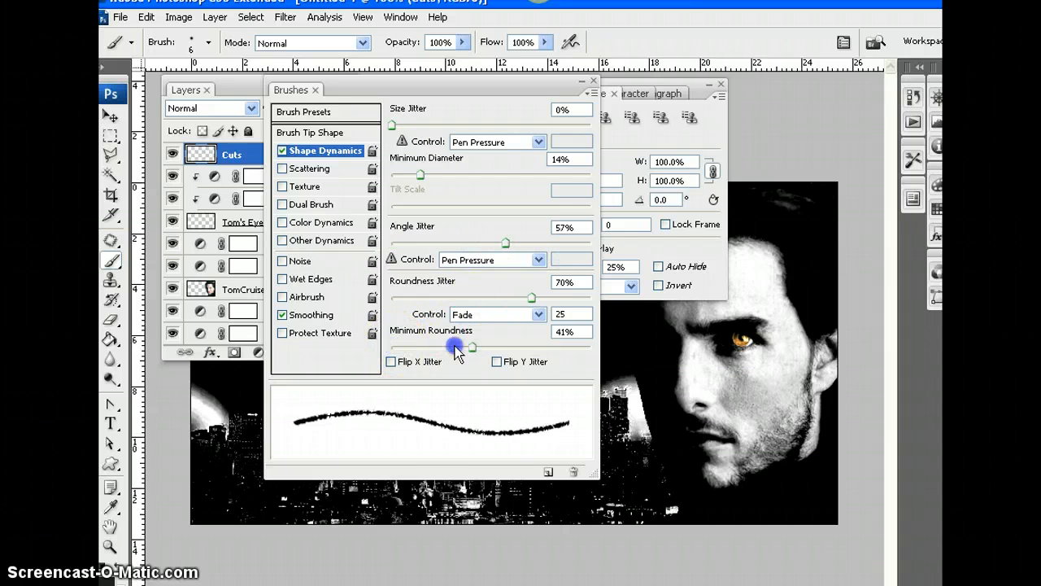
{"action": "left_click_drag", "start_coordinate": [472, 348], "coordinate": [456, 348]}
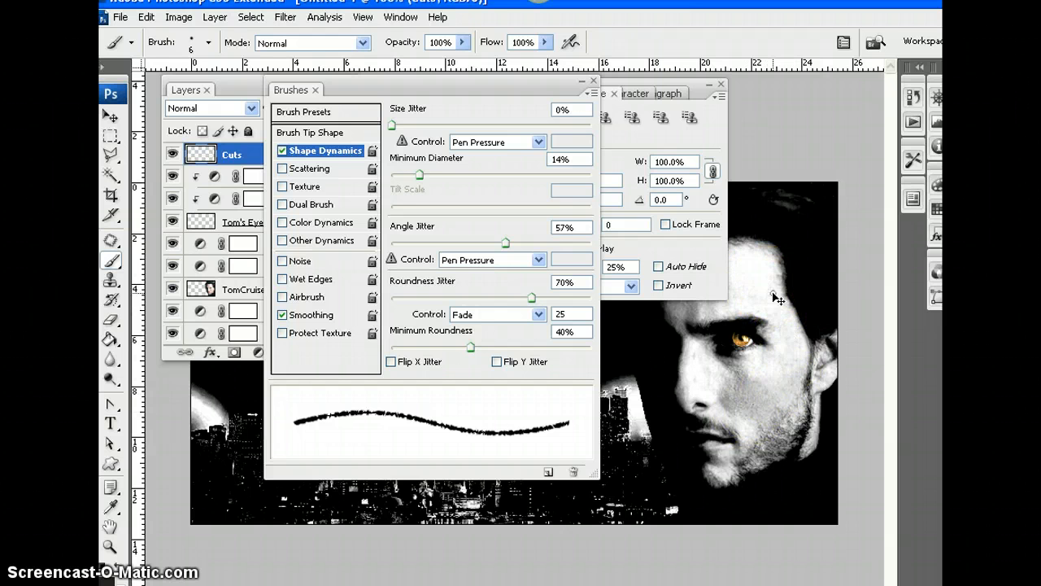
- Enable Scattering with Scatter 13%, Count 9 and Count Jitter 74%
{"action": "left_click", "coordinate": [314, 169]}
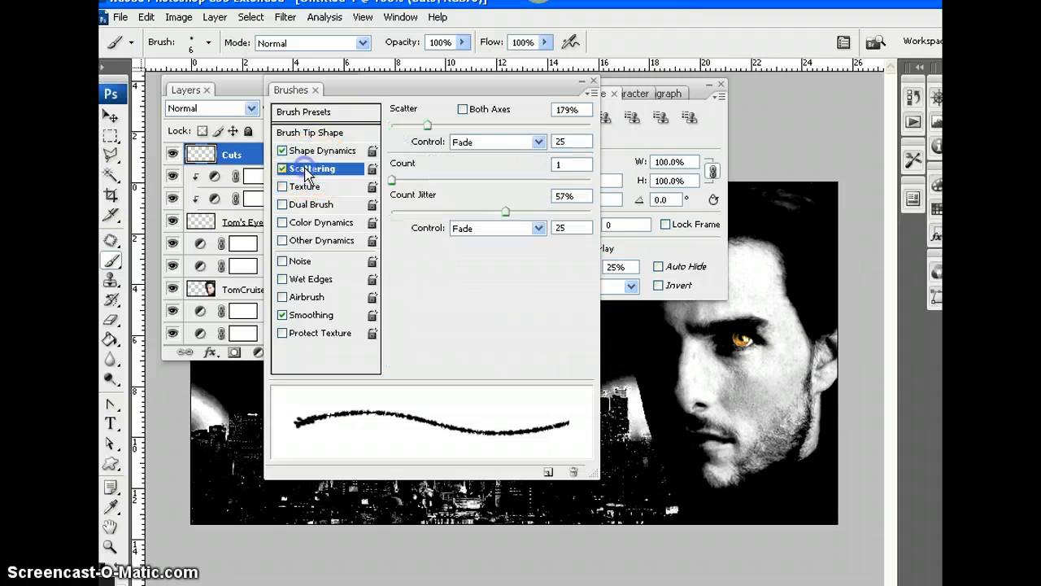
{"action": "mouse_move", "coordinate": [394, 183]}
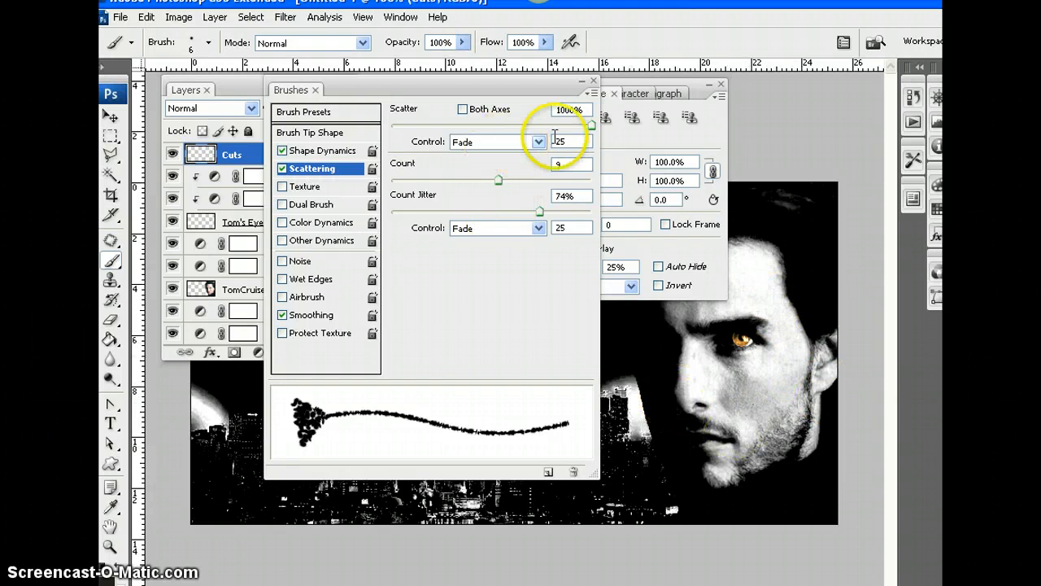
{"action": "left_click_drag", "start_coordinate": [590, 126], "coordinate": [395, 125]}
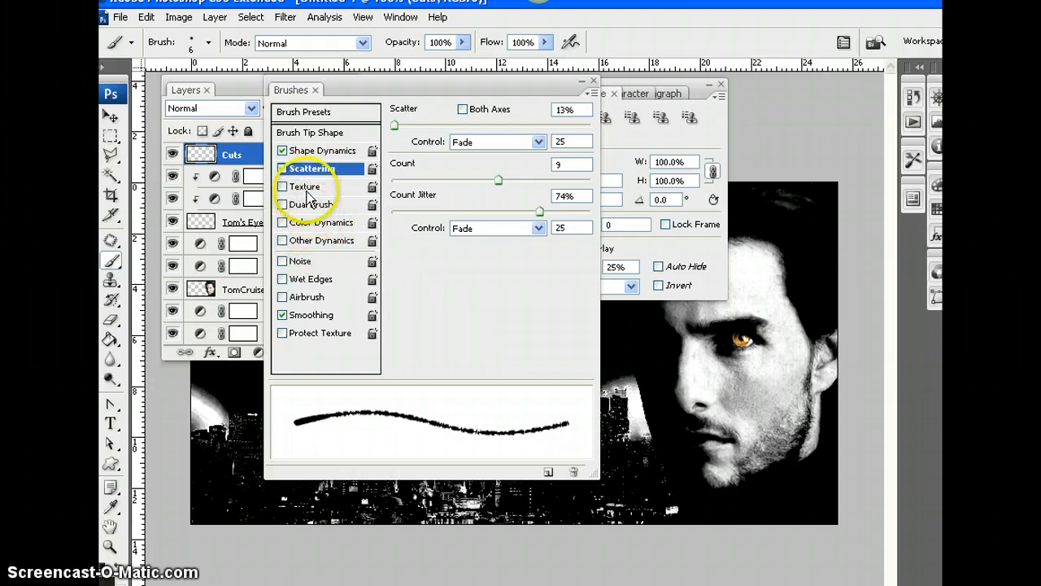
- Enable brush Texture with 67% minimum depth and 19% depth jitter
{"action": "left_click", "coordinate": [304, 186]}
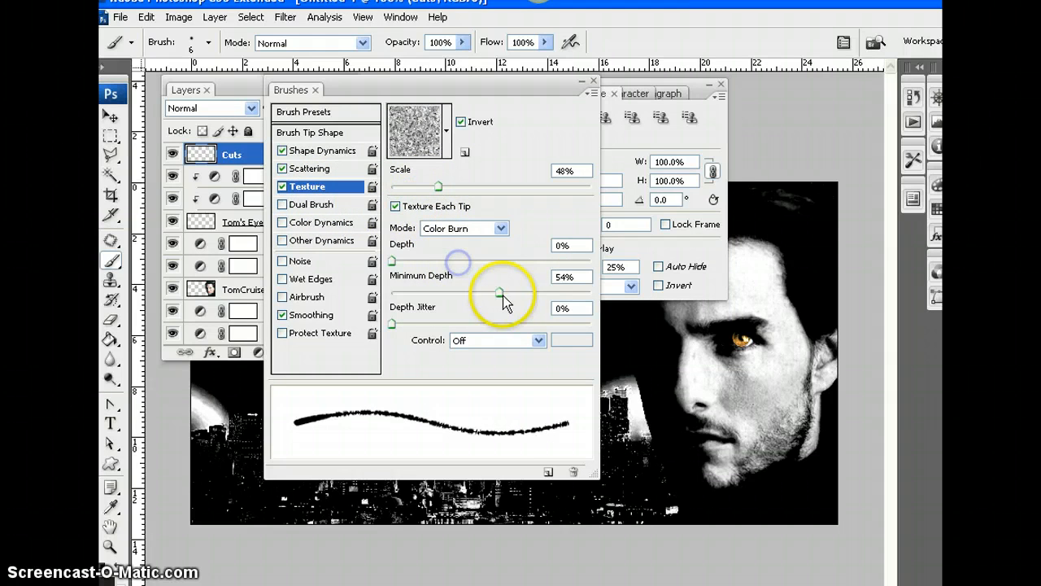
{"action": "left_click_drag", "start_coordinate": [500, 292], "coordinate": [537, 291]}
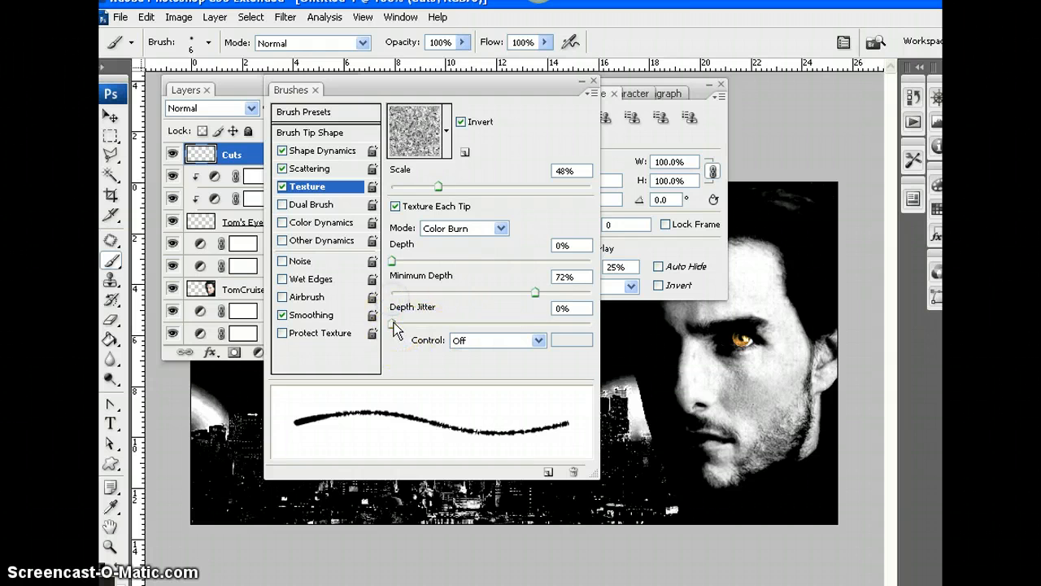
{"action": "left_click_drag", "start_coordinate": [537, 277], "coordinate": [537, 293]}
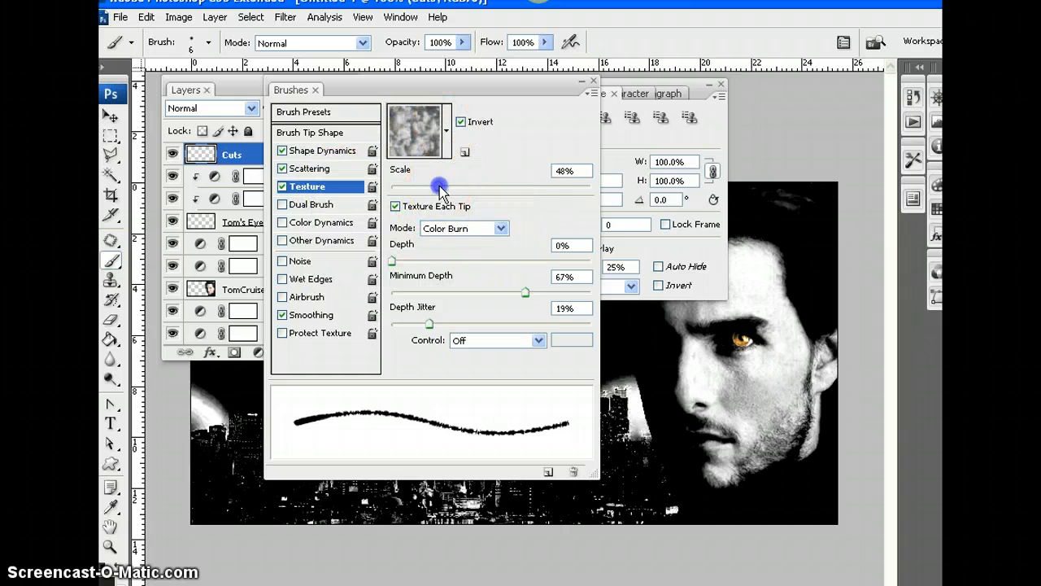
- Set texture depth to 39% in Subtract mode and test a stroke on the face
{"action": "left_click_drag", "start_coordinate": [439, 186], "coordinate": [492, 186]}
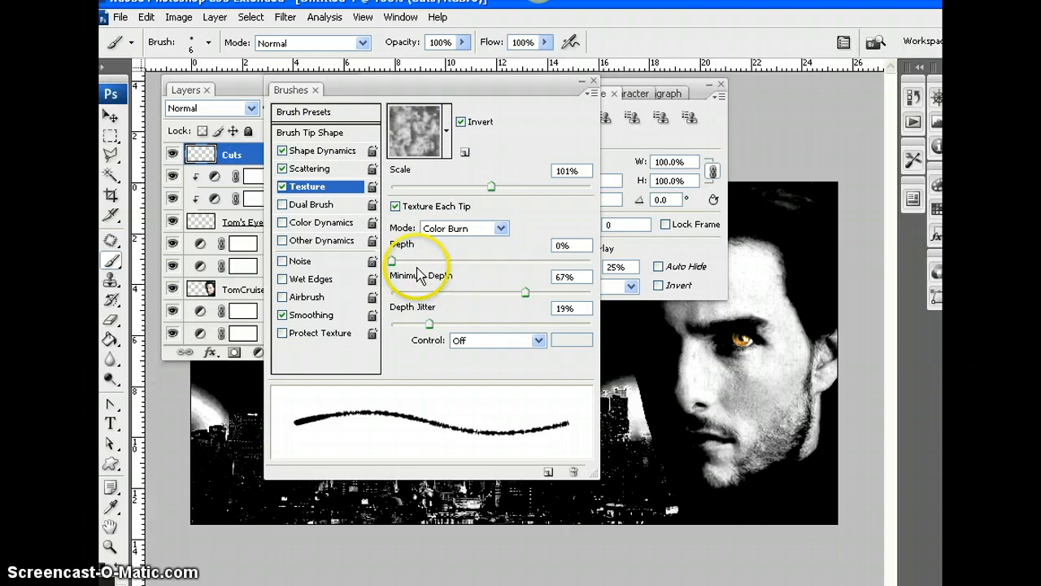
{"action": "left_click_drag", "start_coordinate": [393, 262], "coordinate": [484, 262]}
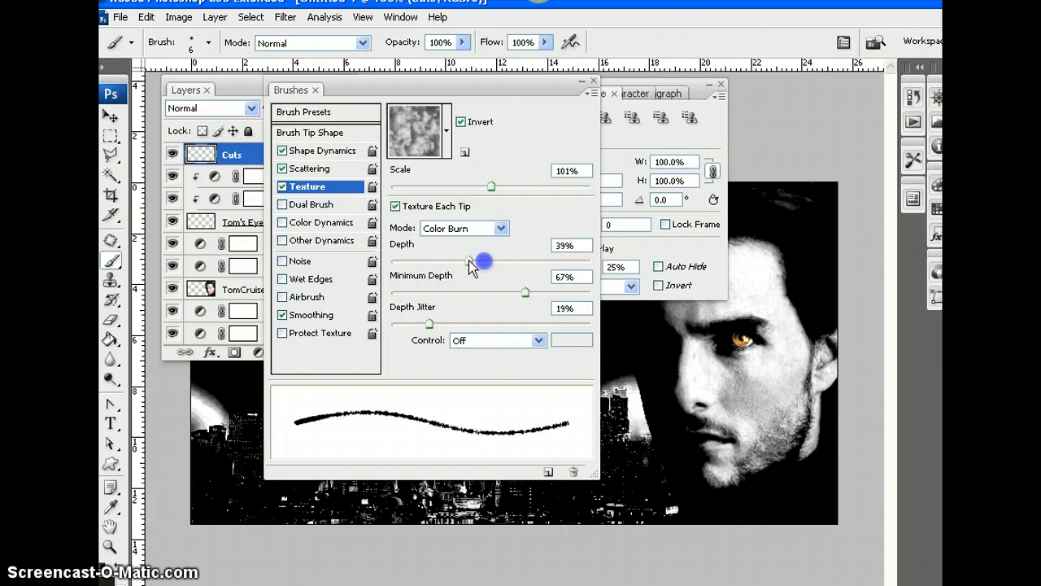
{"action": "left_click", "coordinate": [464, 228]}
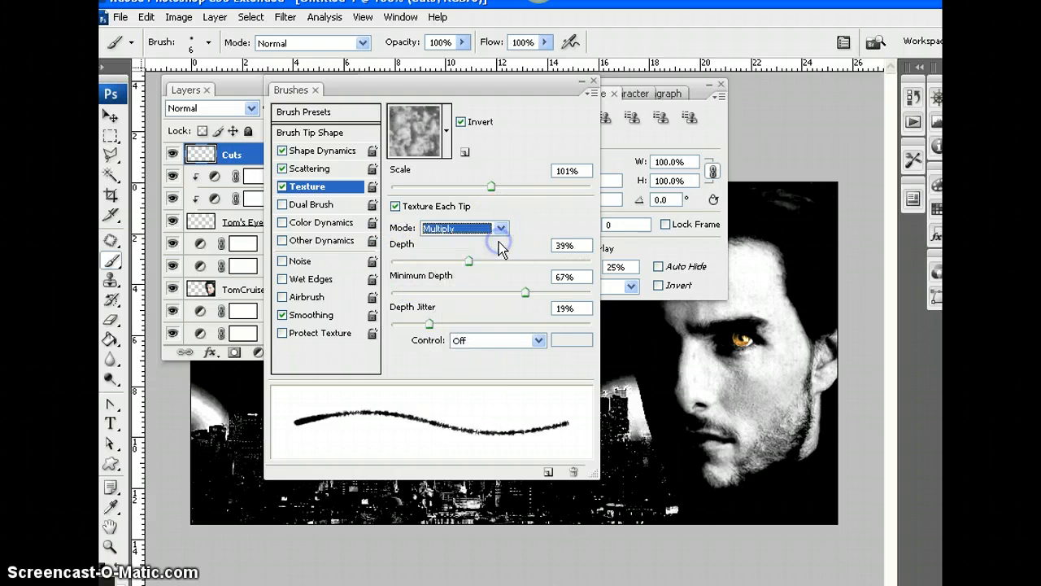
{"action": "left_click", "coordinate": [464, 228]}
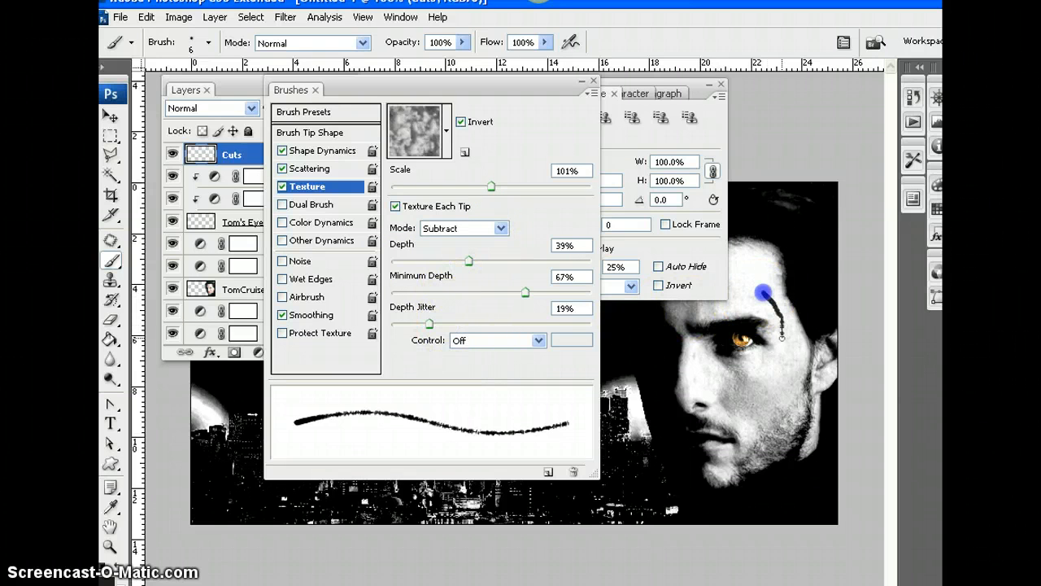
{"action": "left_click_drag", "start_coordinate": [765, 297], "coordinate": [753, 403]}
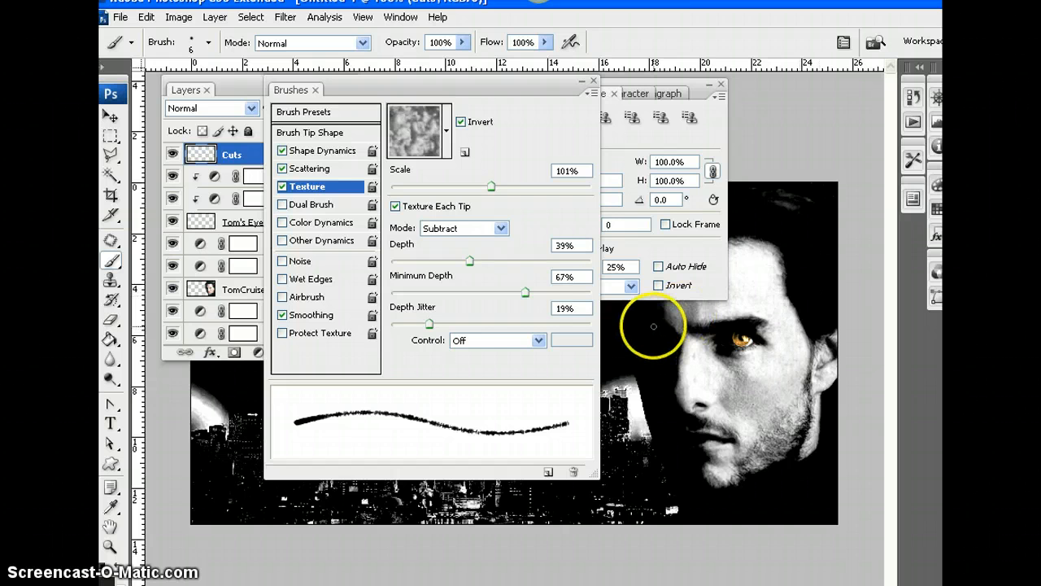
{"action": "mouse_move", "coordinate": [165, 46]}
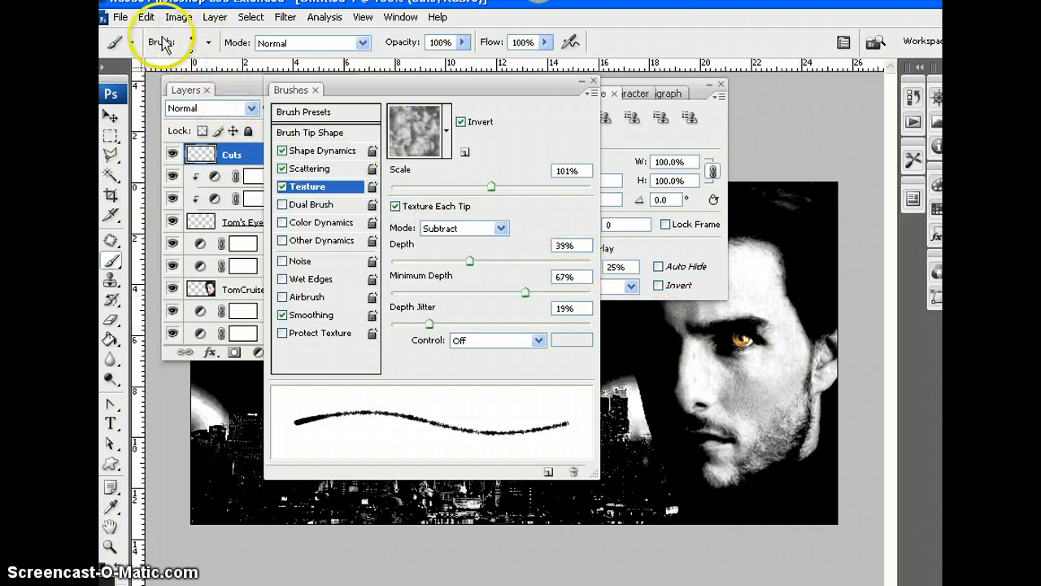
- Switch to the 32 px round brush with Shape Dynamics, Scattering and 100% size jitter
{"action": "left_click", "coordinate": [209, 42]}
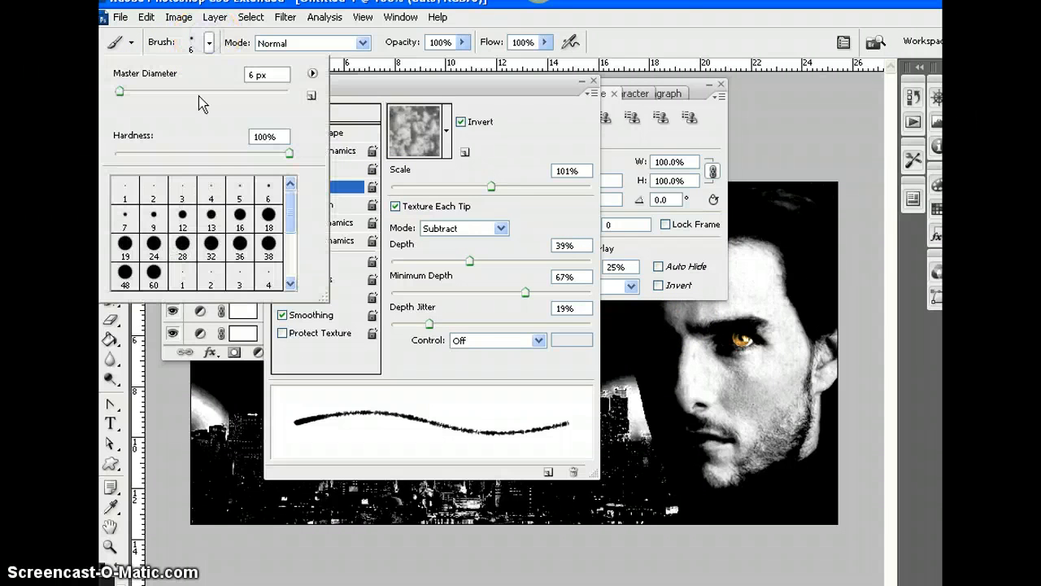
{"action": "left_click", "coordinate": [211, 243]}
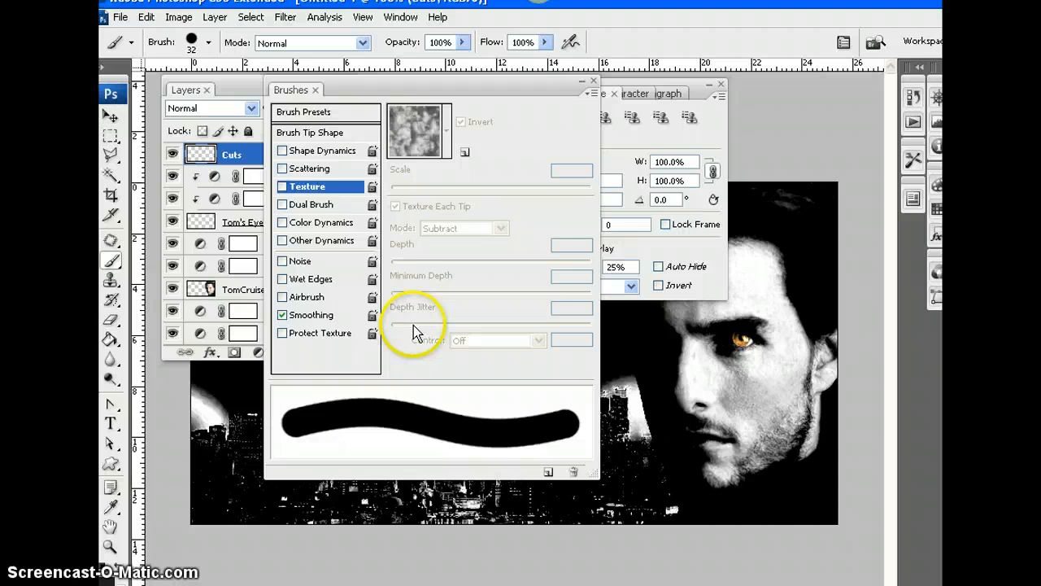
{"action": "left_click", "coordinate": [320, 150]}
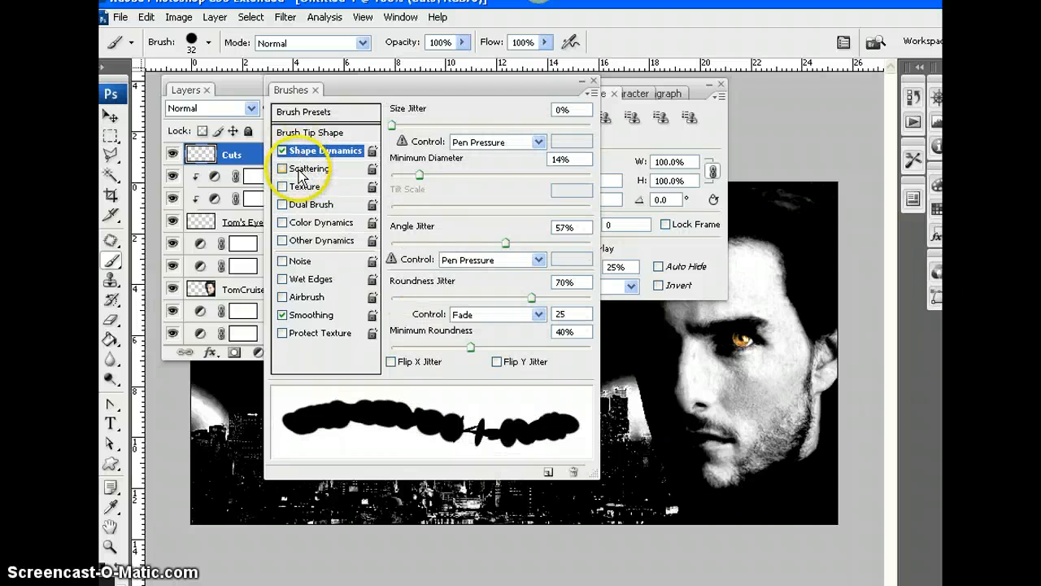
{"action": "left_click", "coordinate": [310, 168]}
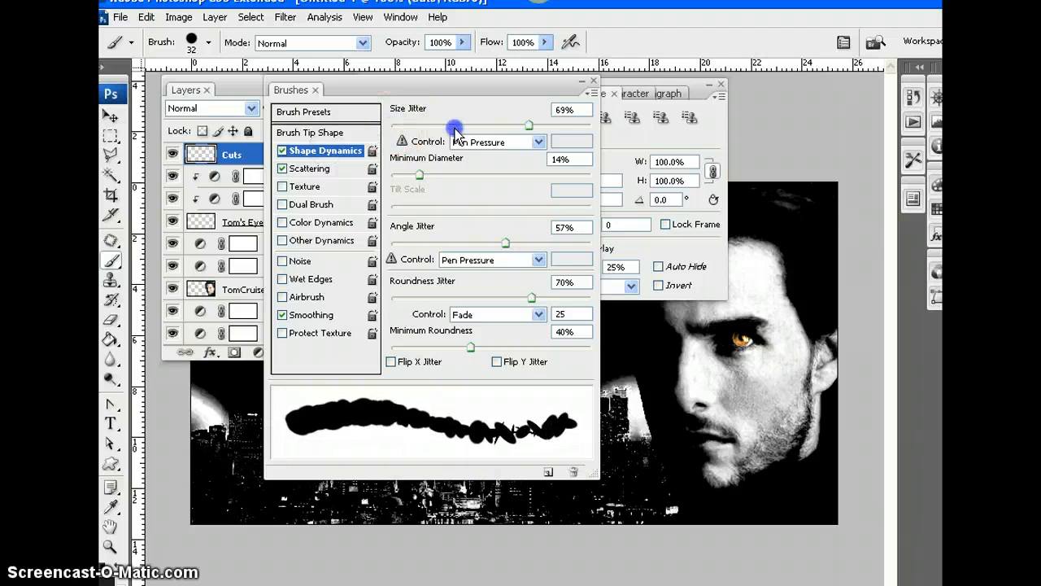
{"action": "left_click_drag", "start_coordinate": [420, 175], "coordinate": [488, 175]}
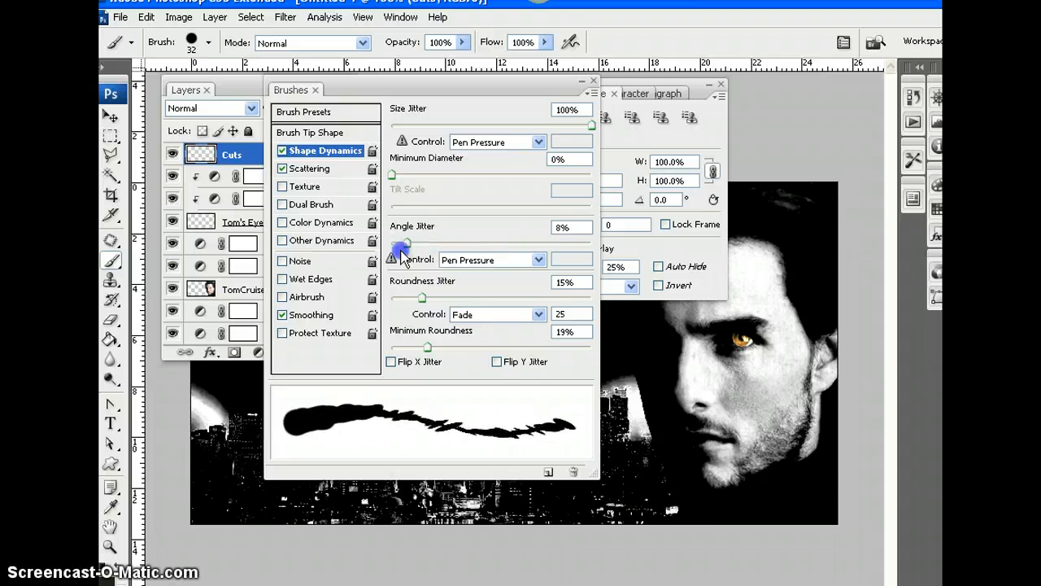
{"action": "left_click", "coordinate": [312, 168]}
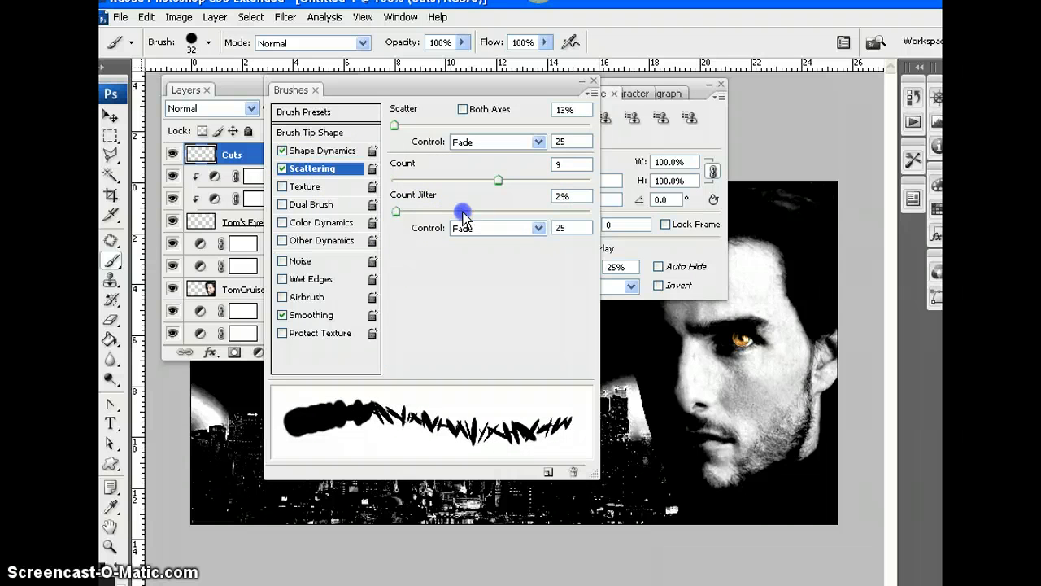
- Set Scatter 516%, Count 3, Count Jitter 68%, and shrink the tip to 4 px
{"action": "left_click_drag", "start_coordinate": [499, 180], "coordinate": [423, 180]}
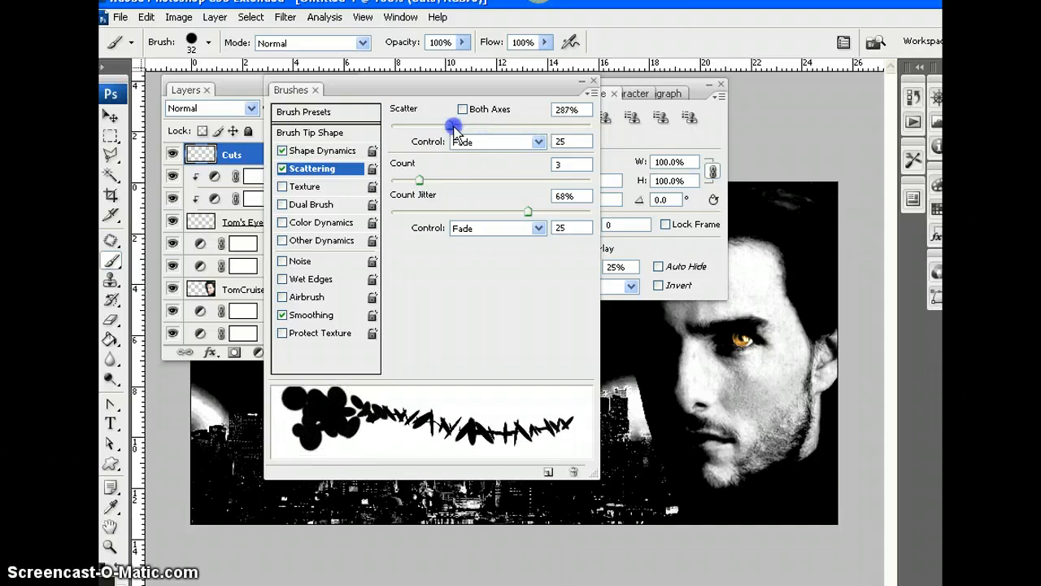
{"action": "left_click_drag", "start_coordinate": [454, 126], "coordinate": [495, 126]}
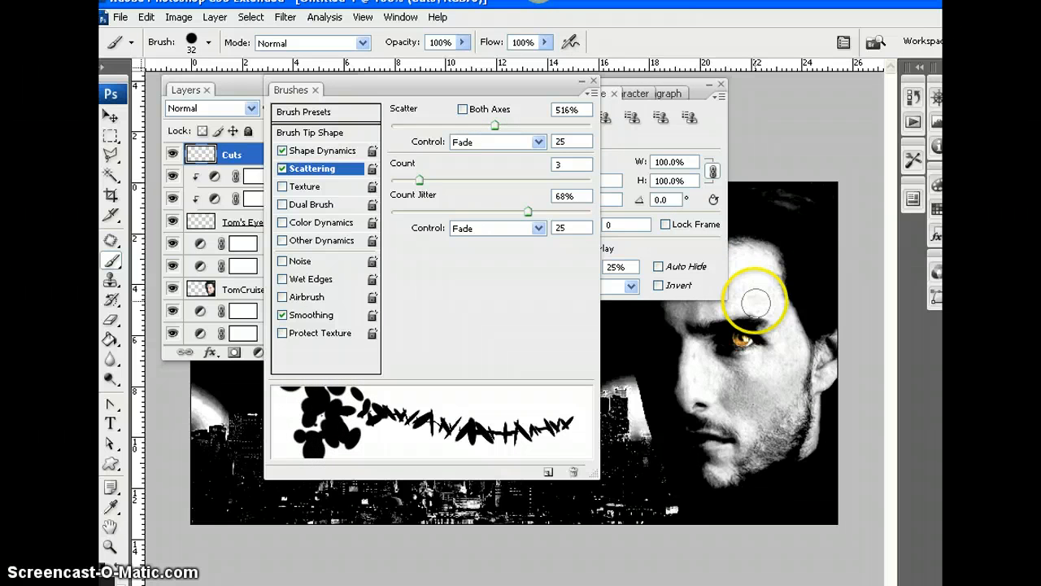
{"action": "mouse_move", "coordinate": [911, 297]}
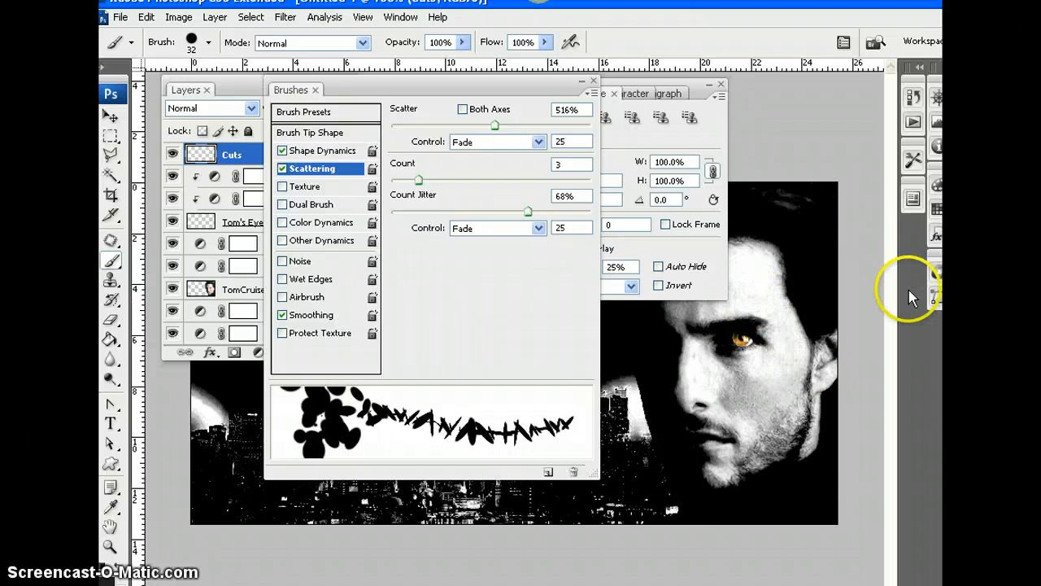
{"action": "left_click", "coordinate": [209, 43]}
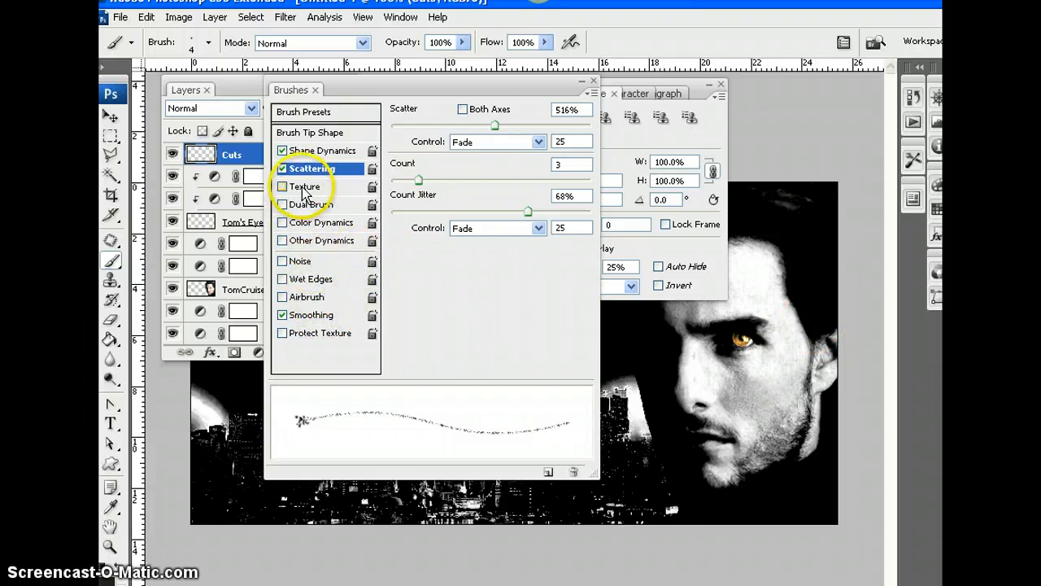
- Enable Texture for the brush in the Brushes panel
{"action": "left_click", "coordinate": [281, 186]}
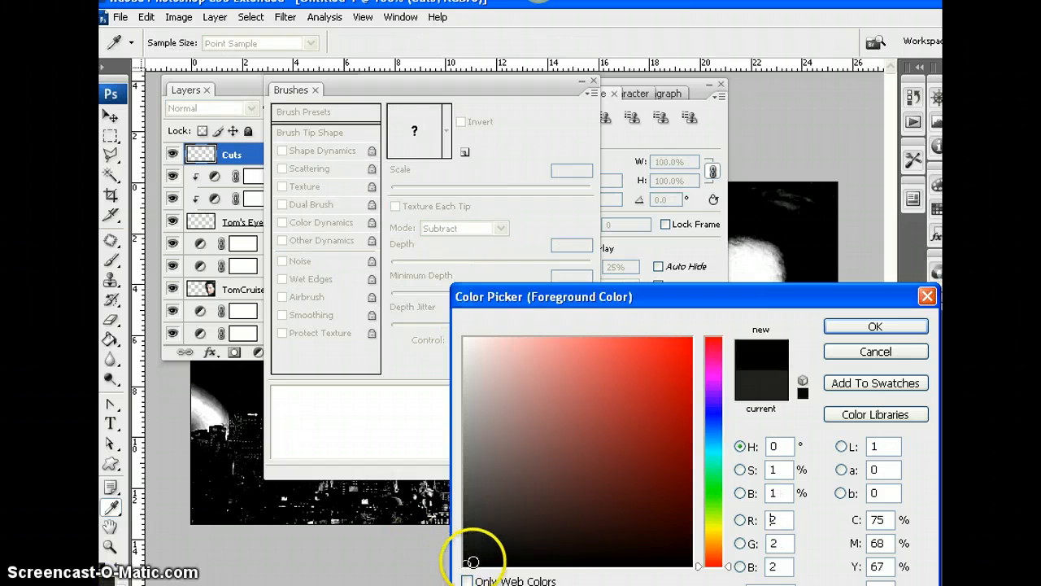
{"action": "left_click", "coordinate": [875, 326]}
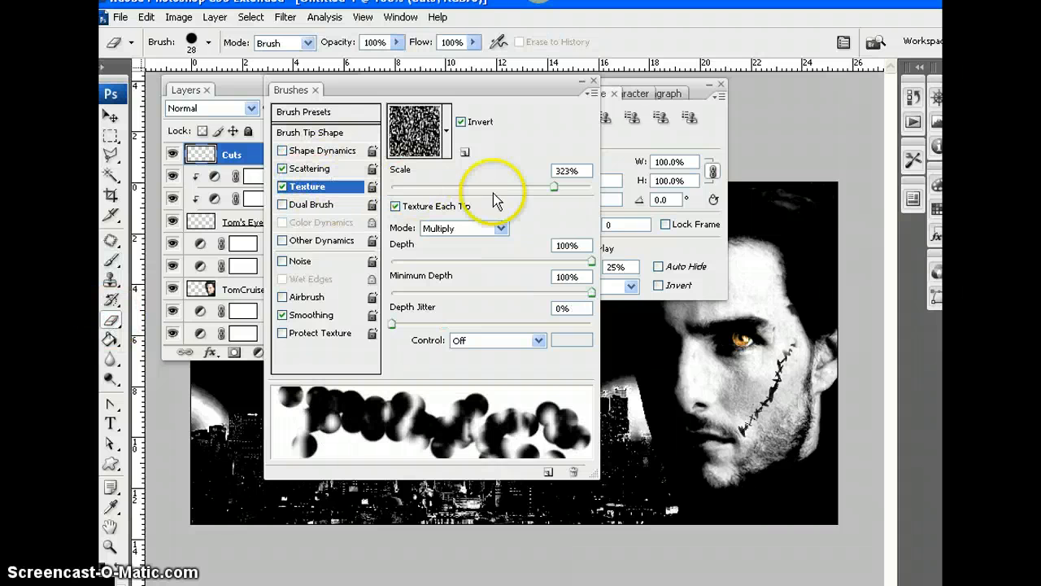
- Set the eraser's texture scale to 1000% and scattering to 206%
{"action": "left_click_drag", "start_coordinate": [555, 187], "coordinate": [518, 187]}
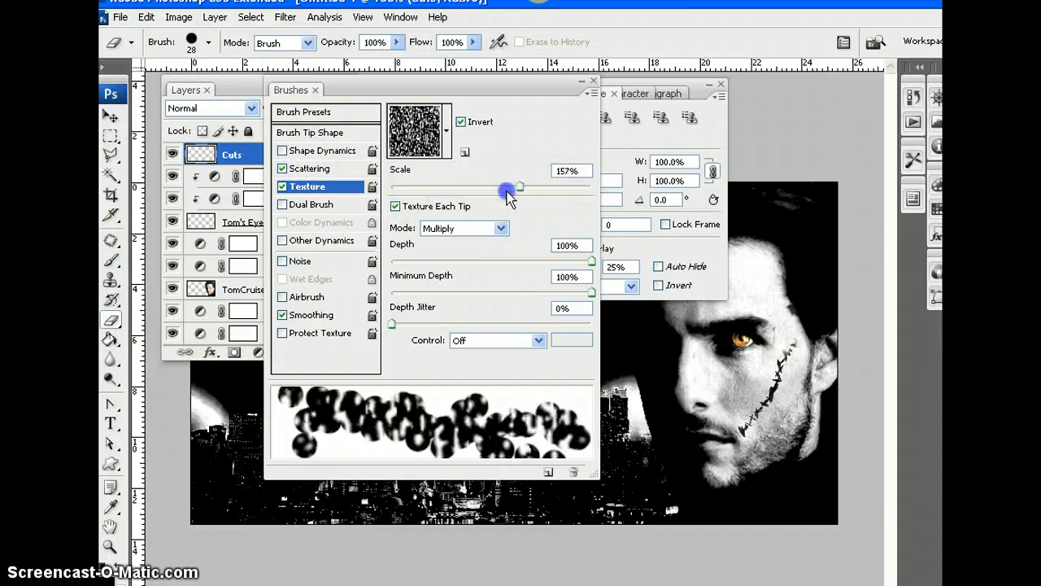
{"action": "left_click_drag", "start_coordinate": [521, 186], "coordinate": [591, 186]}
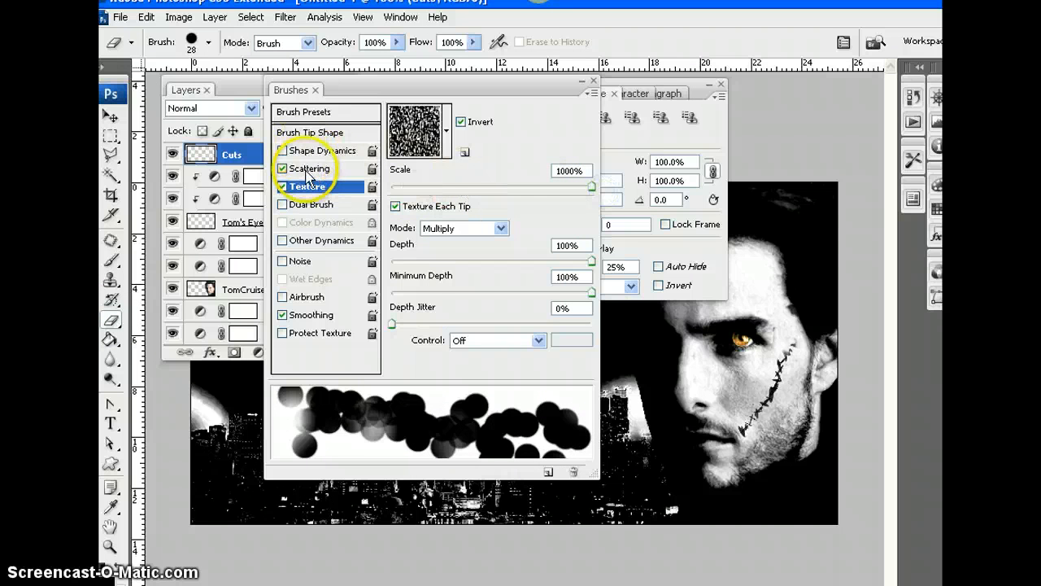
{"action": "left_click", "coordinate": [311, 169]}
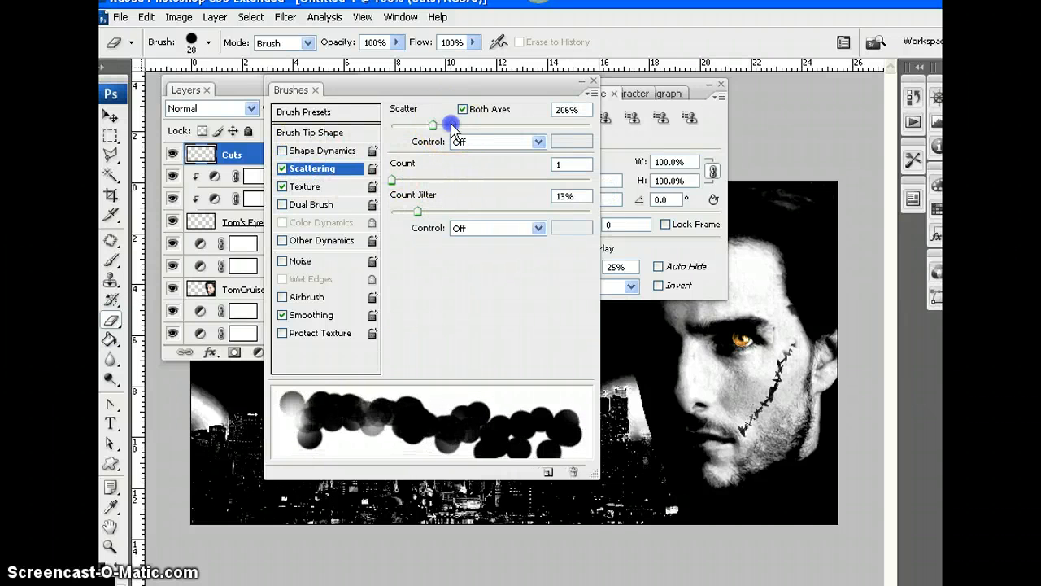
{"action": "left_click_drag", "start_coordinate": [453, 123], "coordinate": [441, 123]}
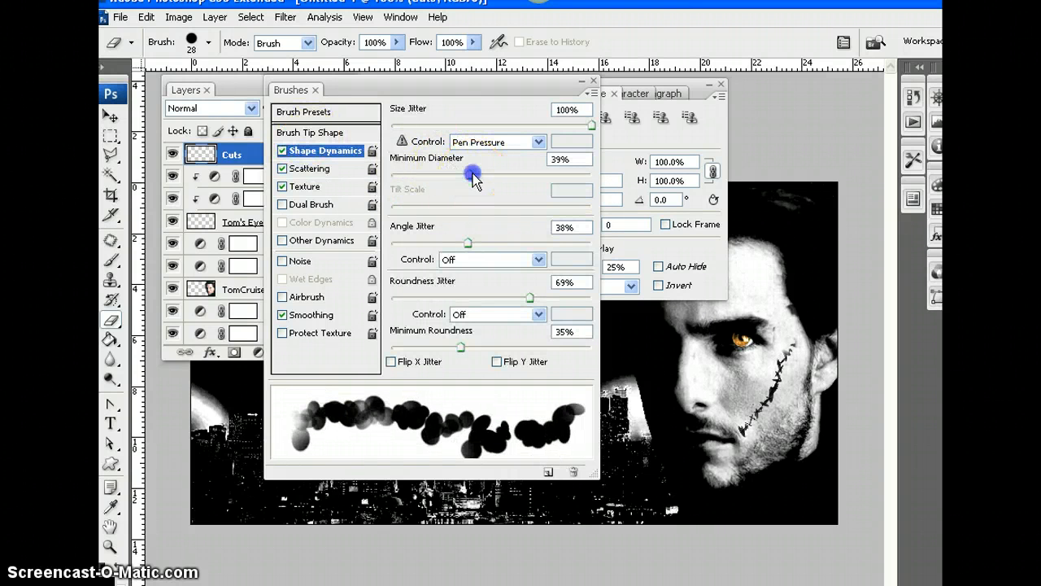
- Lower the eraser's minimum diameter to 0%
{"action": "left_click_drag", "start_coordinate": [473, 173], "coordinate": [391, 173]}
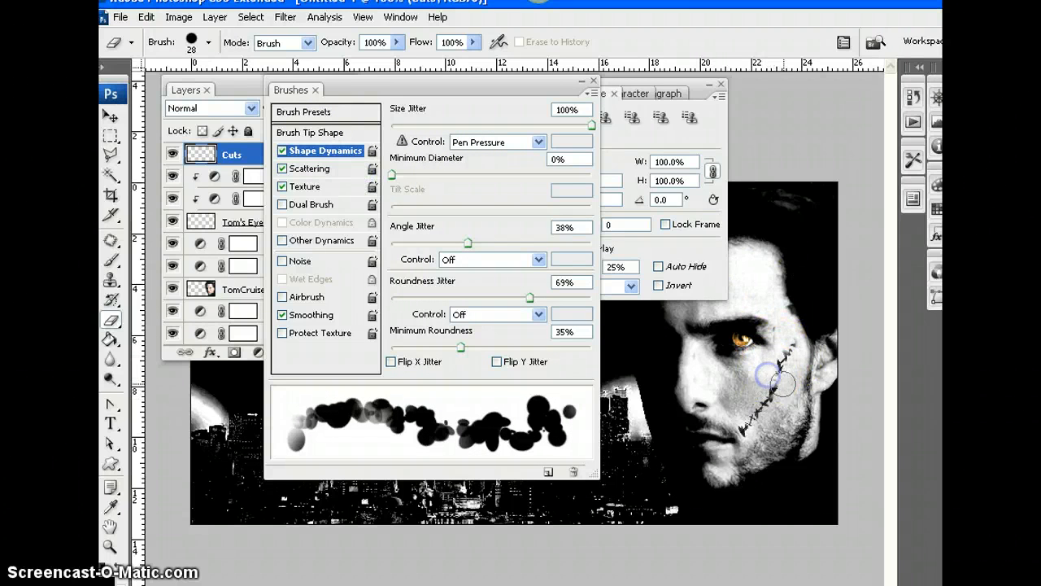
- Erase part of the cut on the cheek
{"action": "left_click", "coordinate": [764, 399]}
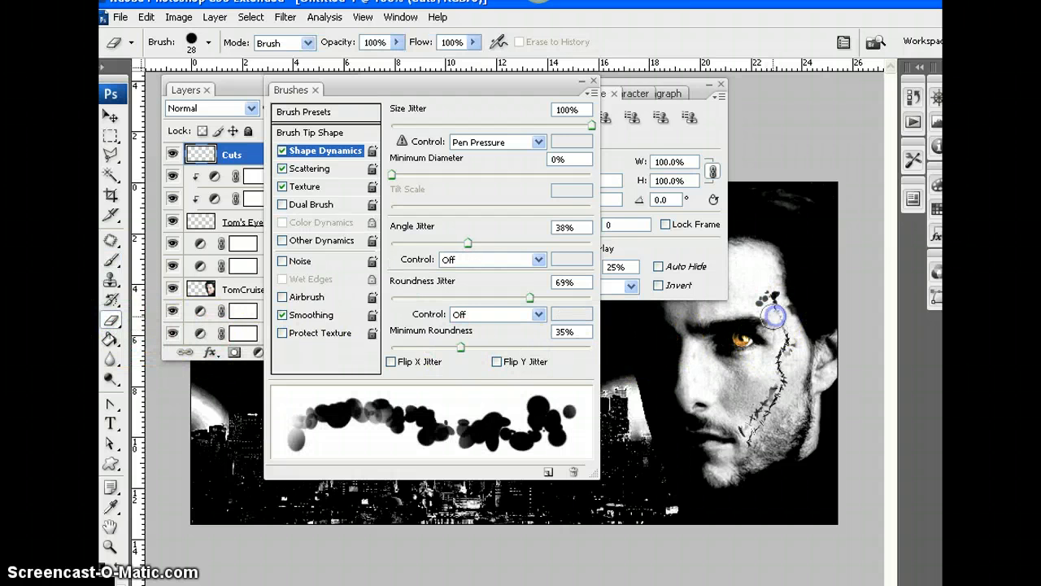
- Erase sections of the cut running down from the temple
{"action": "left_click_drag", "start_coordinate": [773, 315], "coordinate": [781, 358]}
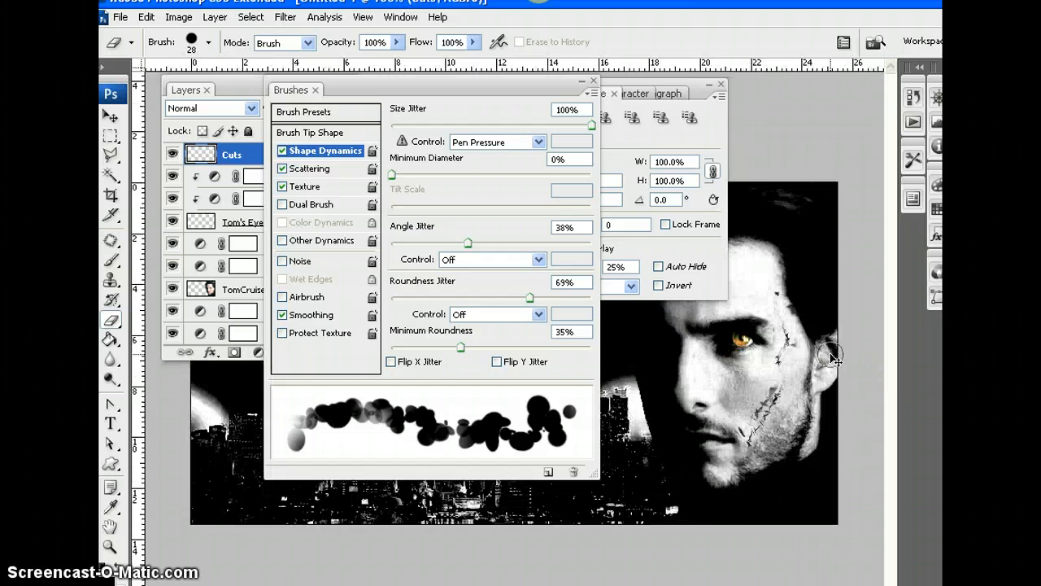
- Click on the cheek cut, then switch off the eraser's shape dynamics
{"action": "left_click", "coordinate": [769, 391]}
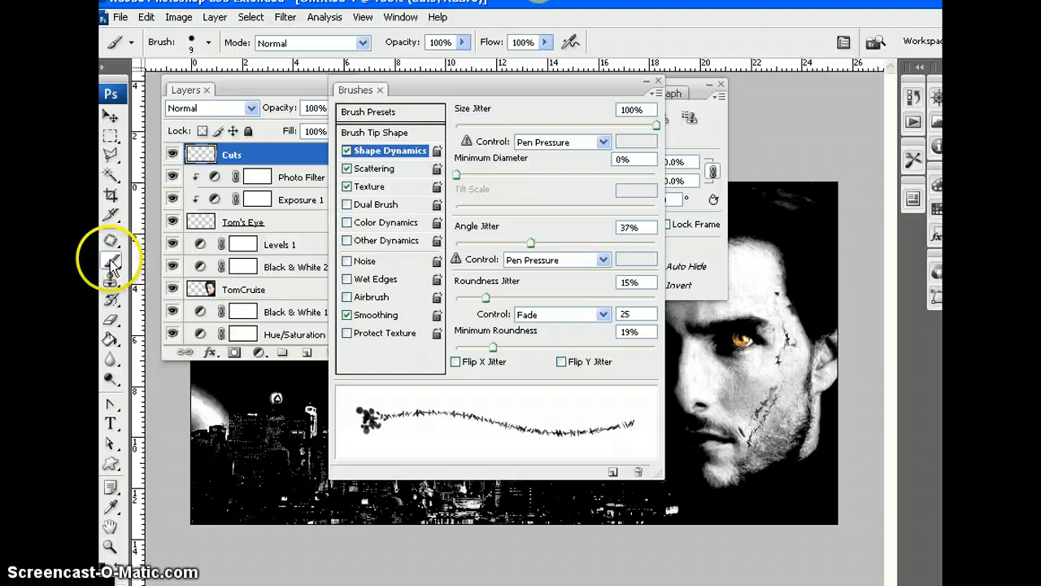
{"action": "mouse_move", "coordinate": [112, 260]}
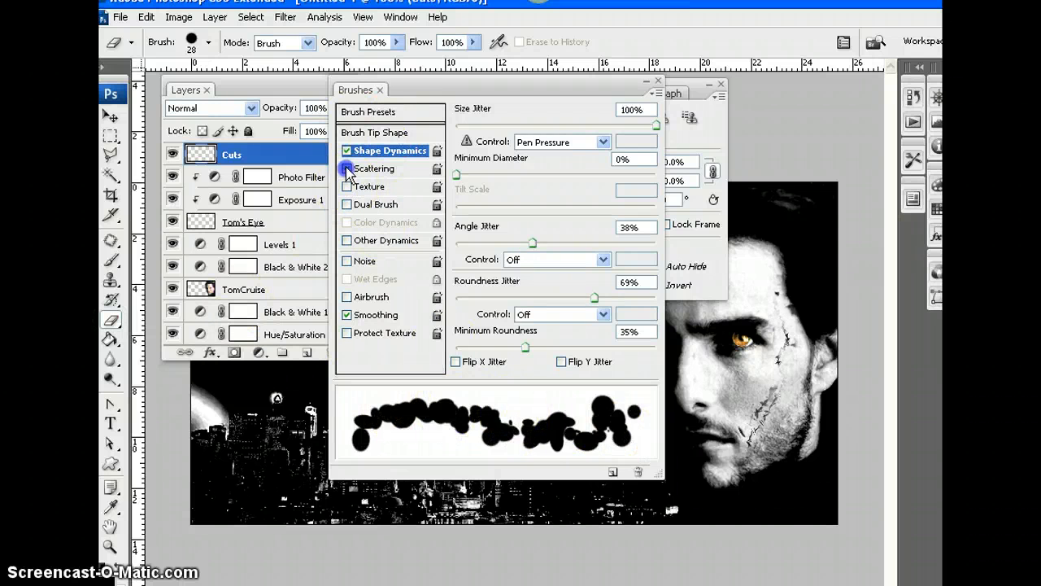
{"action": "left_click", "coordinate": [347, 150]}
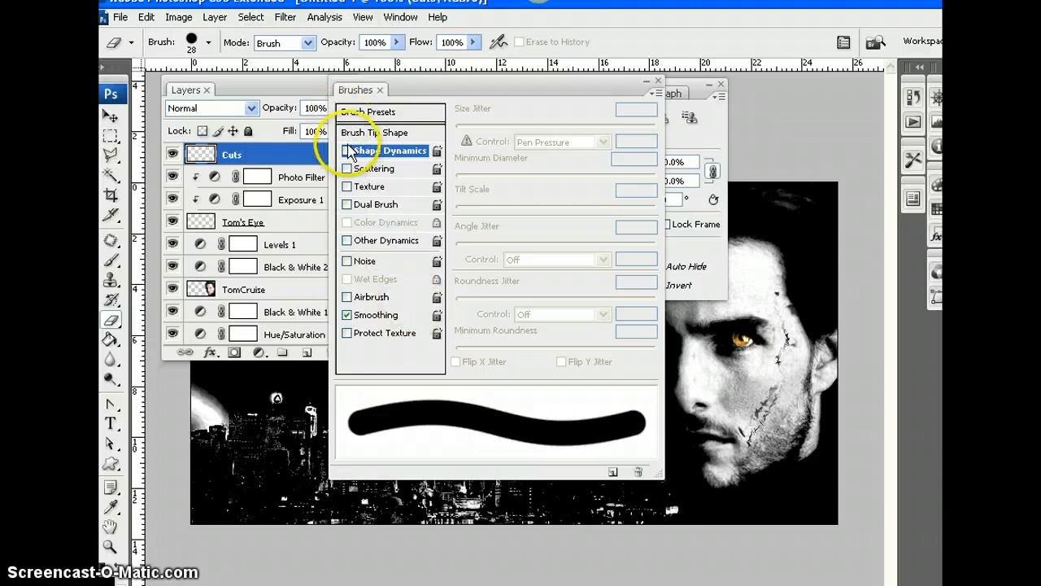